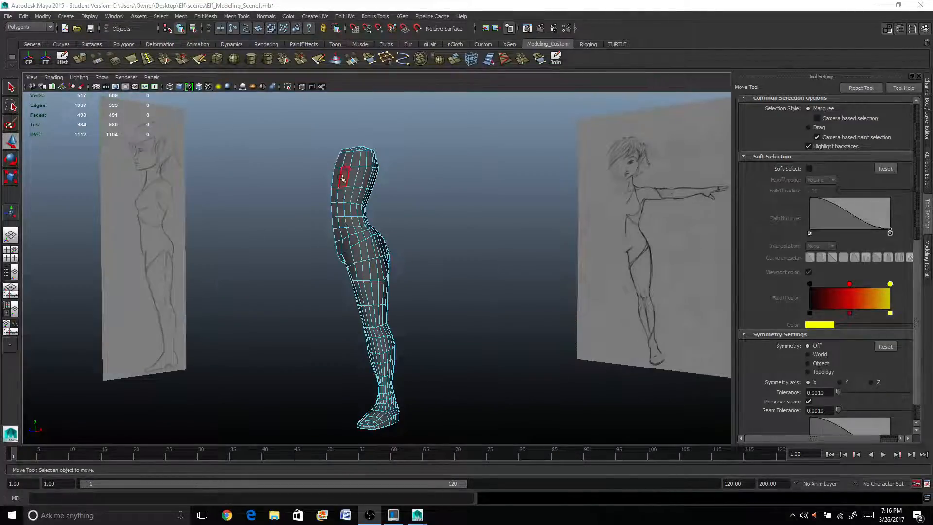
- Create a polygon cylinder beside the elf body mesh, near the sketched outstretched arm
click(422, 201)
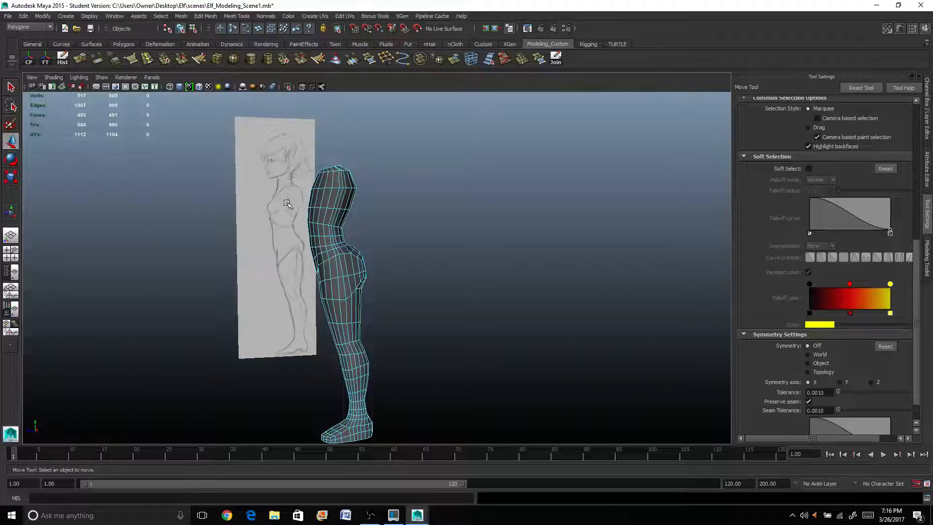
click(330, 181)
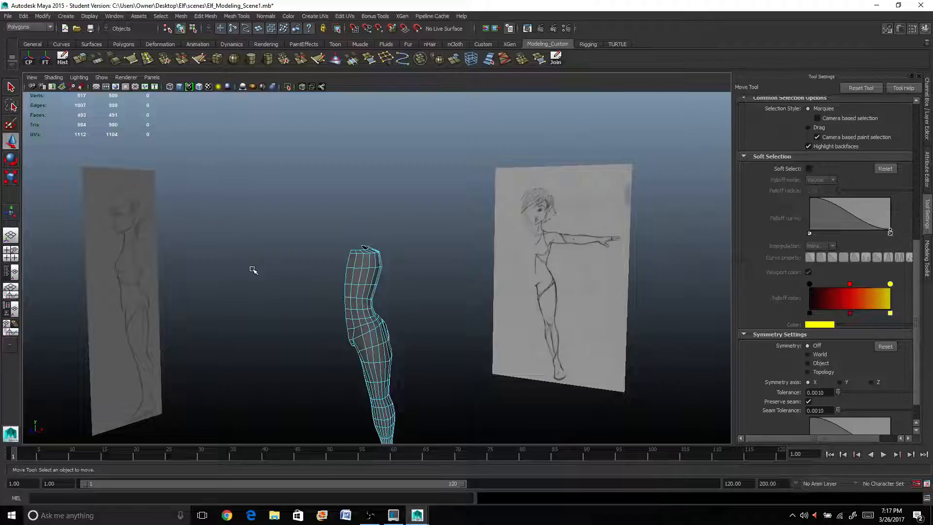
click(65, 15)
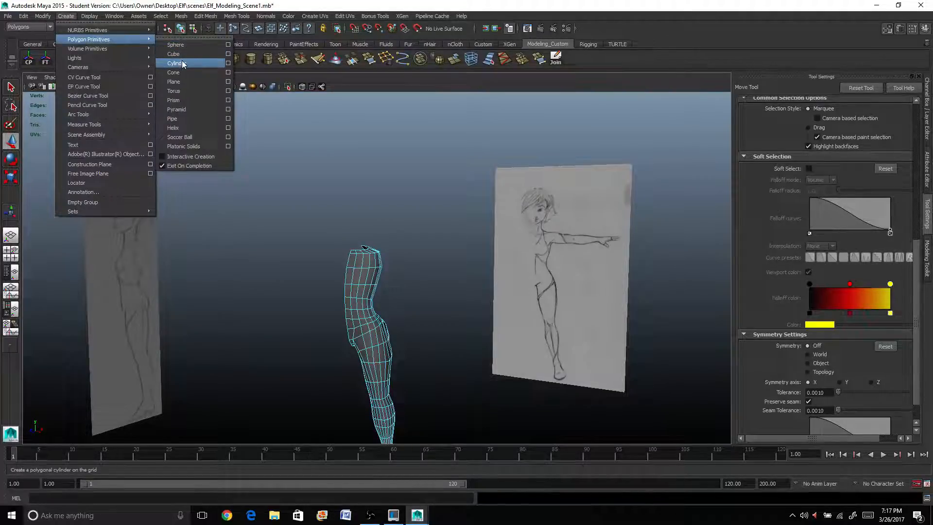
click(175, 63)
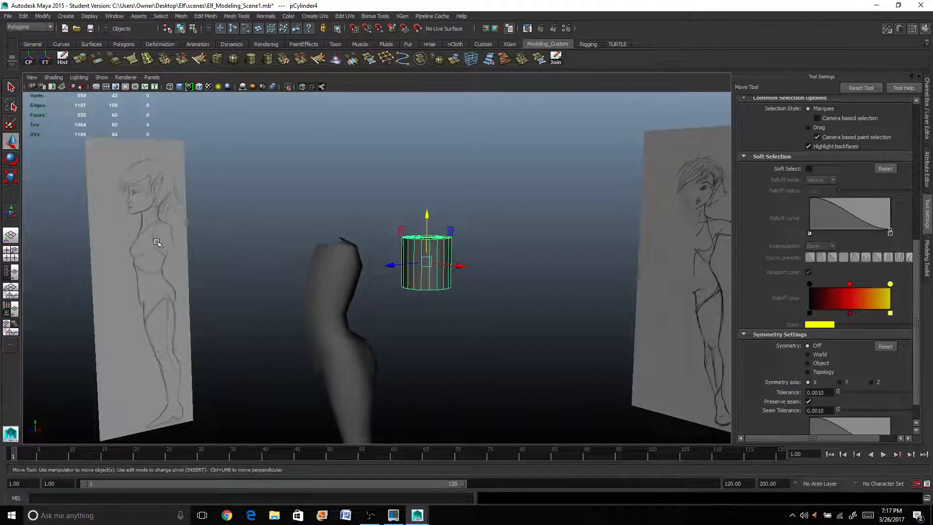
mouse_move(135, 315)
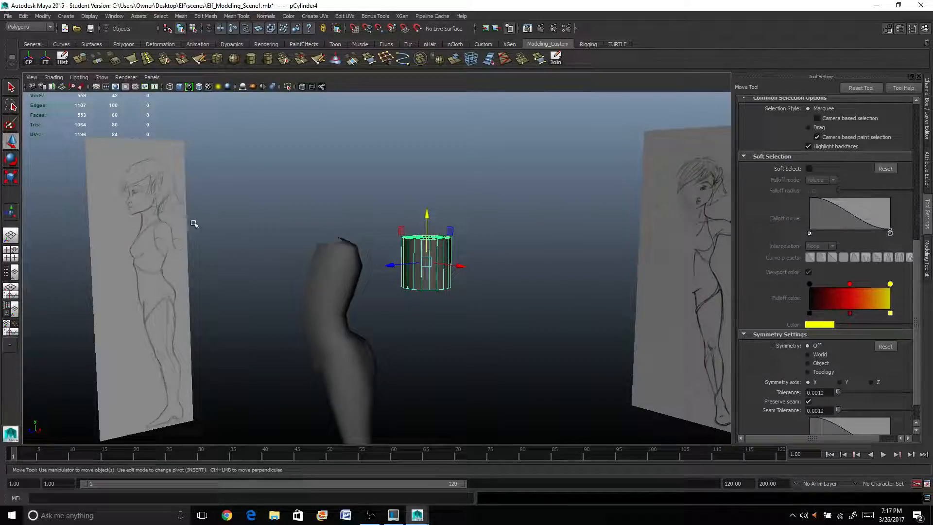
mouse_move(153, 268)
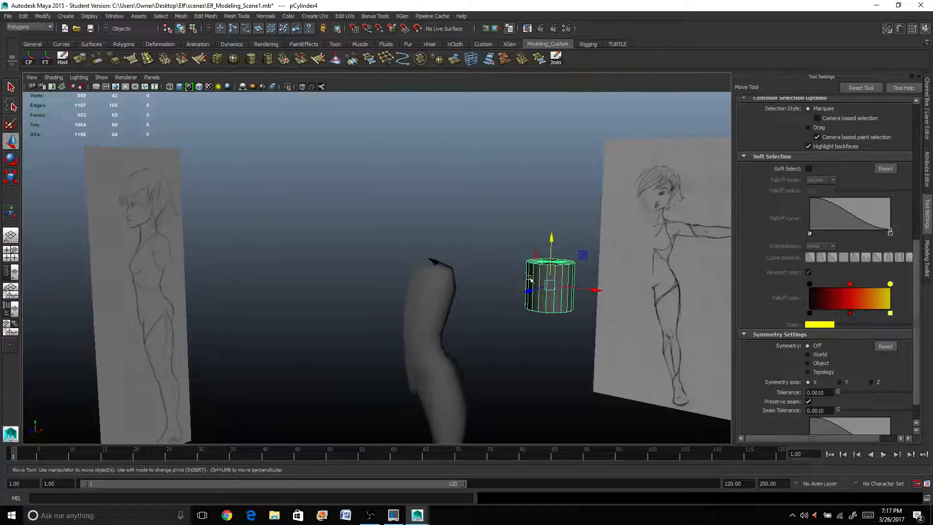
mouse_move(342, 391)
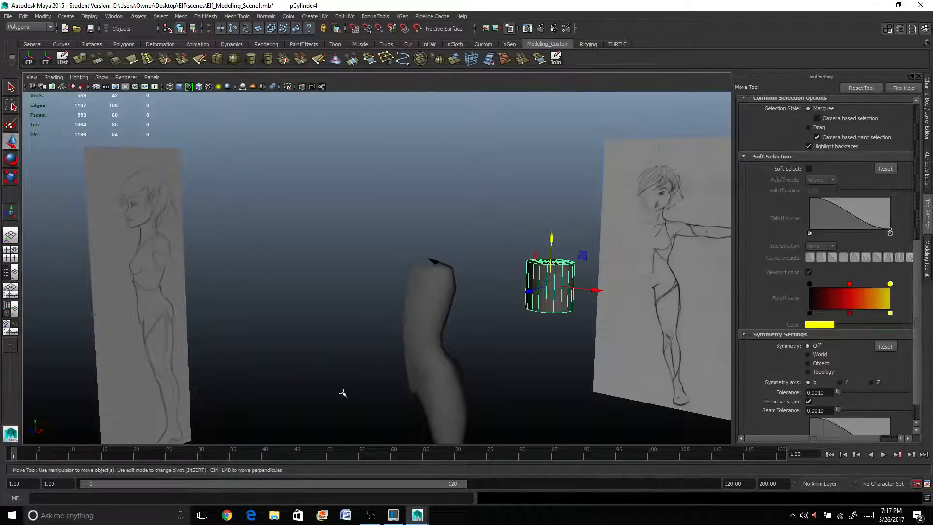
mouse_move(541, 306)
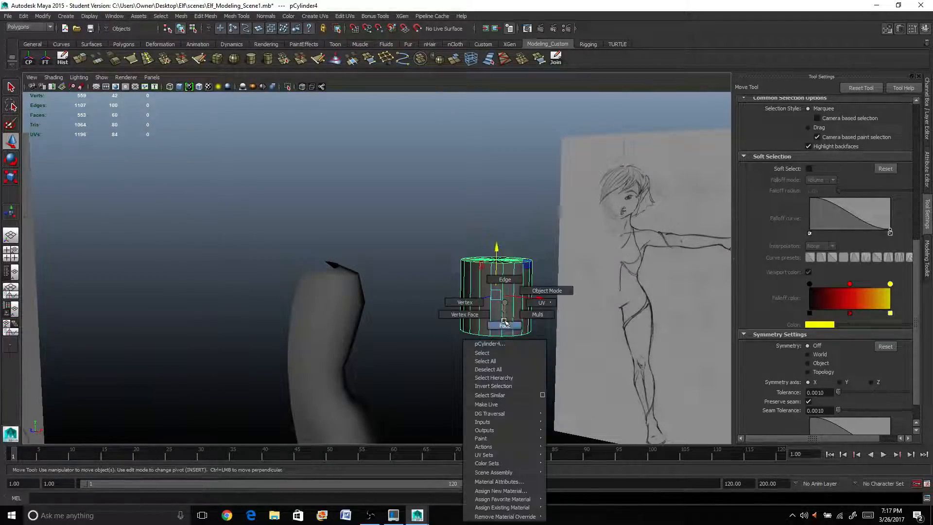
- Delete the cylinder's two cap faces in face mode, leaving an open tube
click(504, 326)
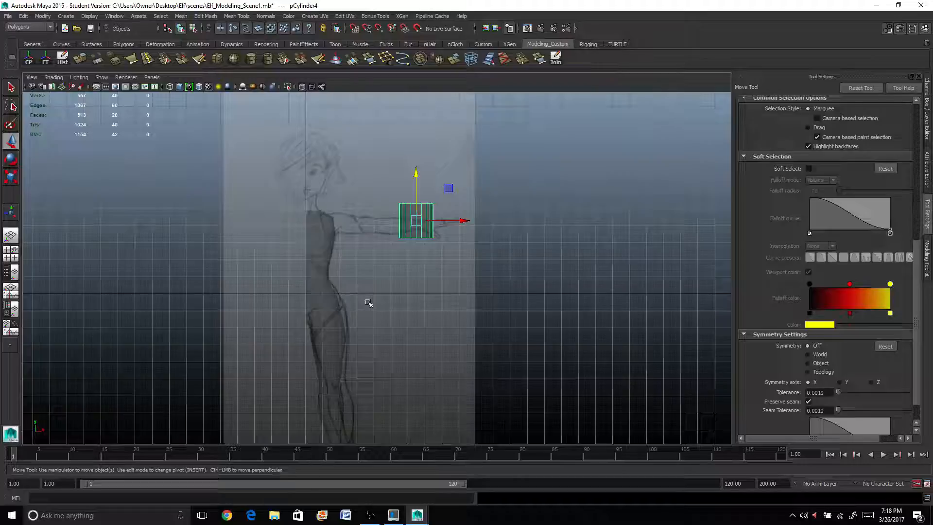
mouse_move(357, 342)
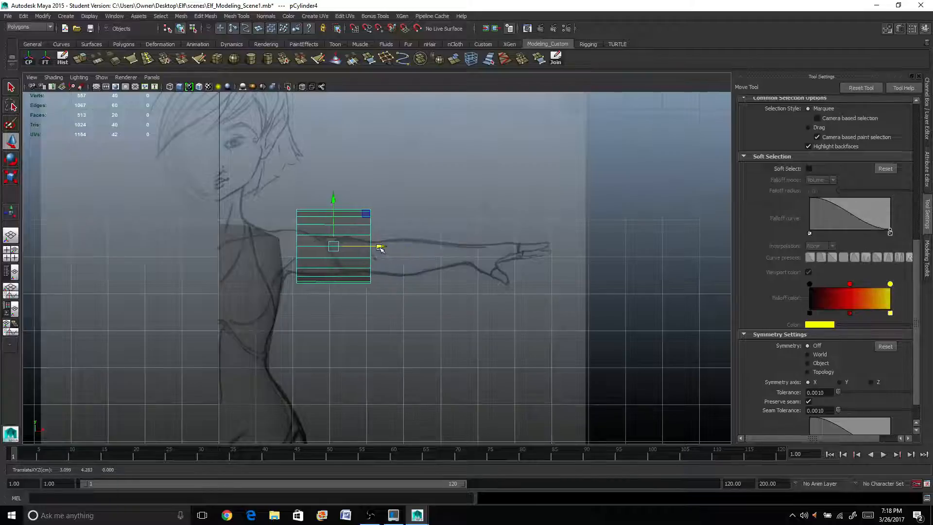
- Rotate the tube 90 degrees in front view and shrink it to upper-arm thickness
key(r)
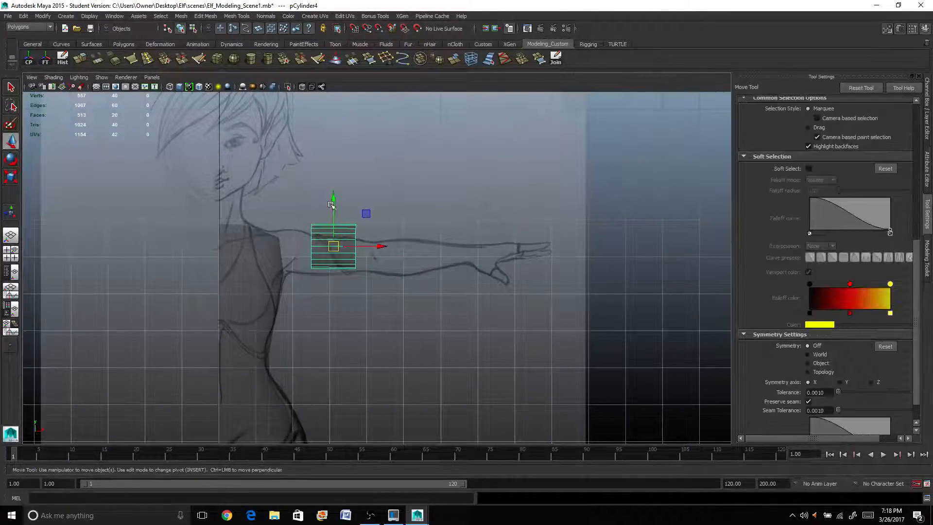
key(r)
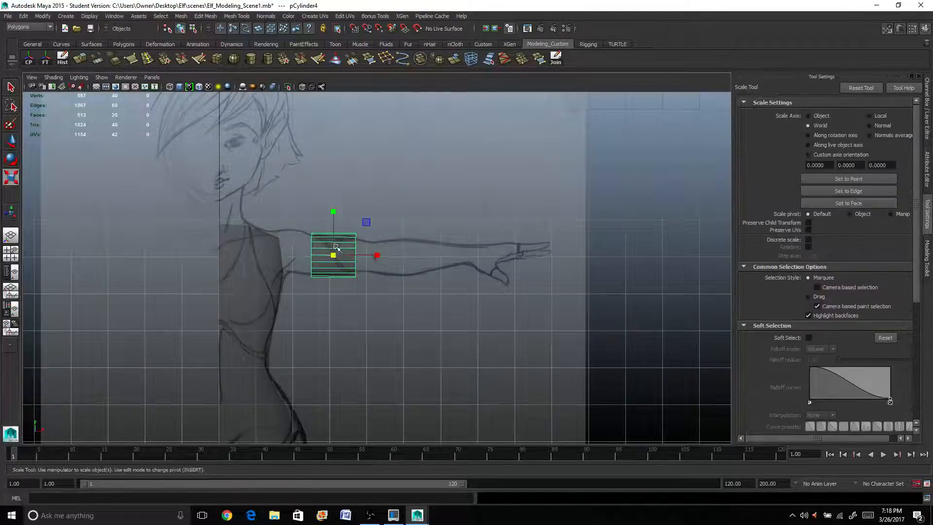
- Enlarge the tube slightly and move it over the upper arm at the shoulder
key(w)
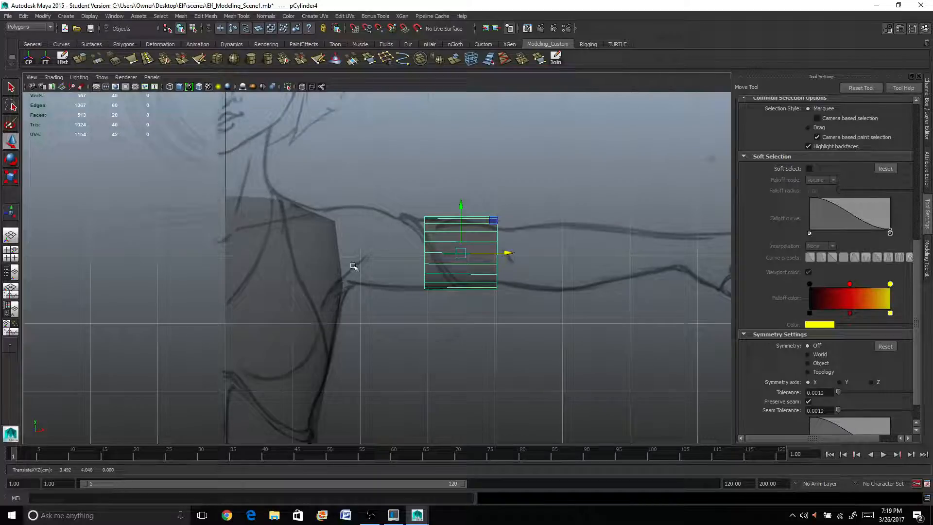
mouse_move(306, 231)
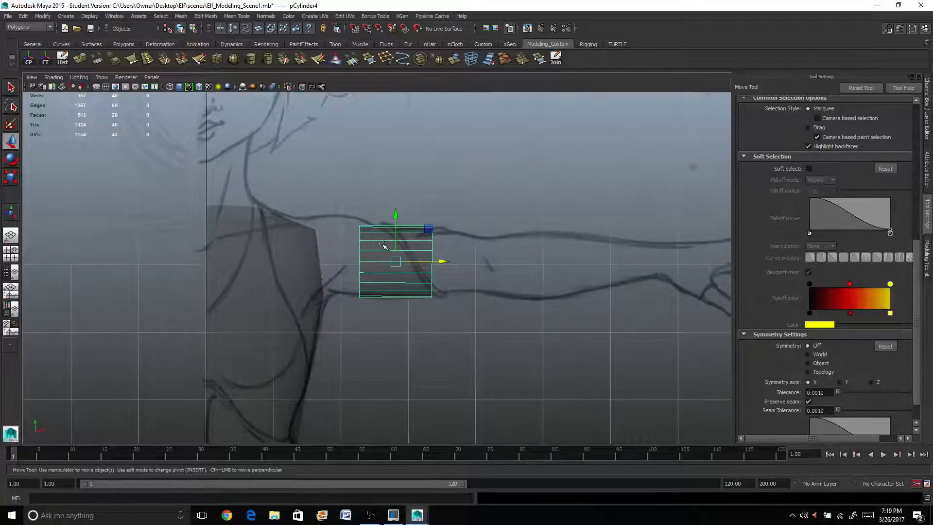
- Move the tube's end vertices outward along X and scale them slightly narrower
right_click(402, 244)
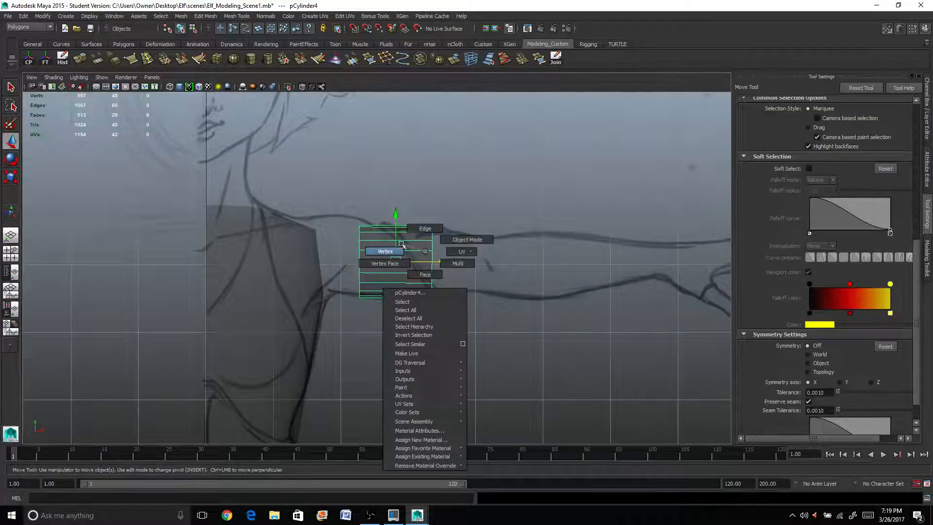
click(385, 251)
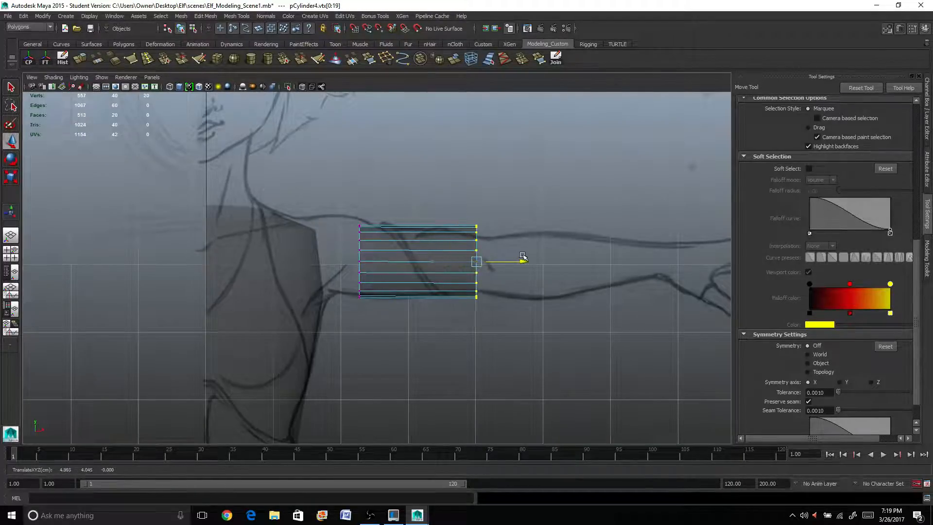
key(r)
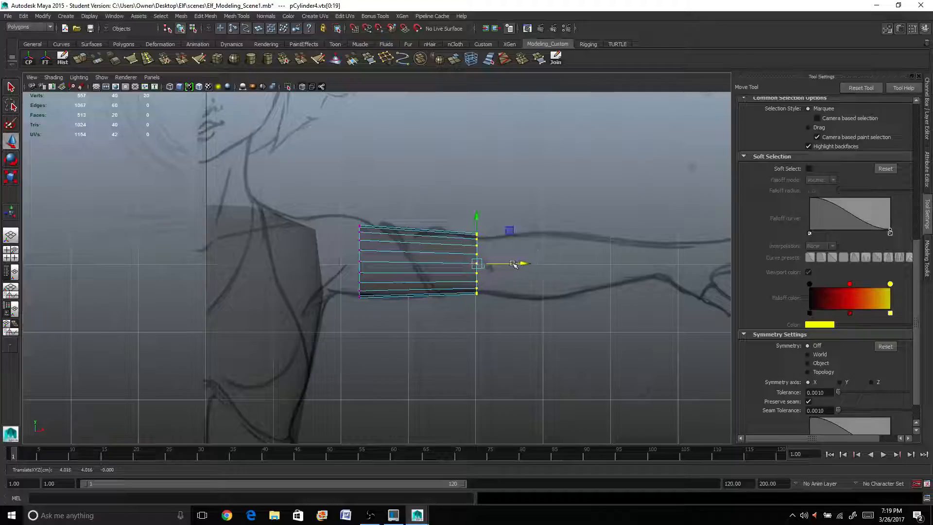
key(r)
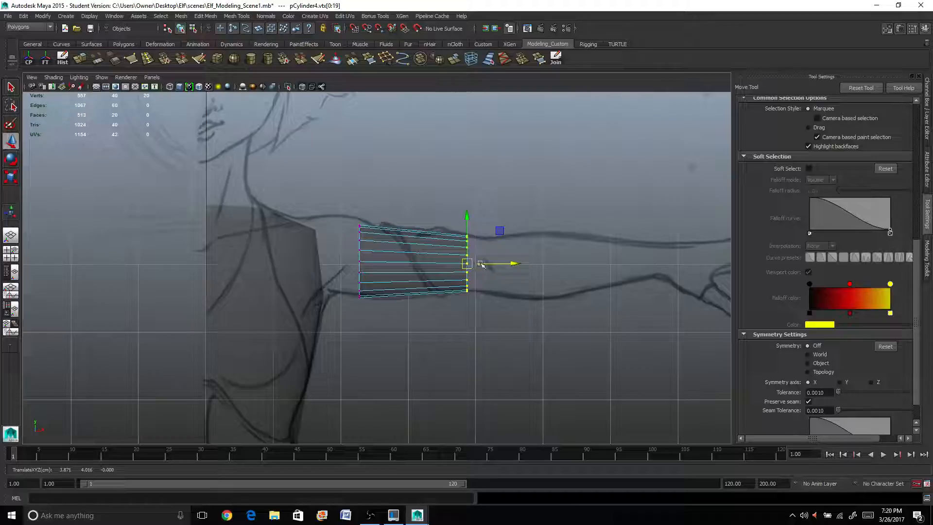
- Extrude the arm's end edge loop into several sections, pinching in at the elbow
right_click(449, 271)
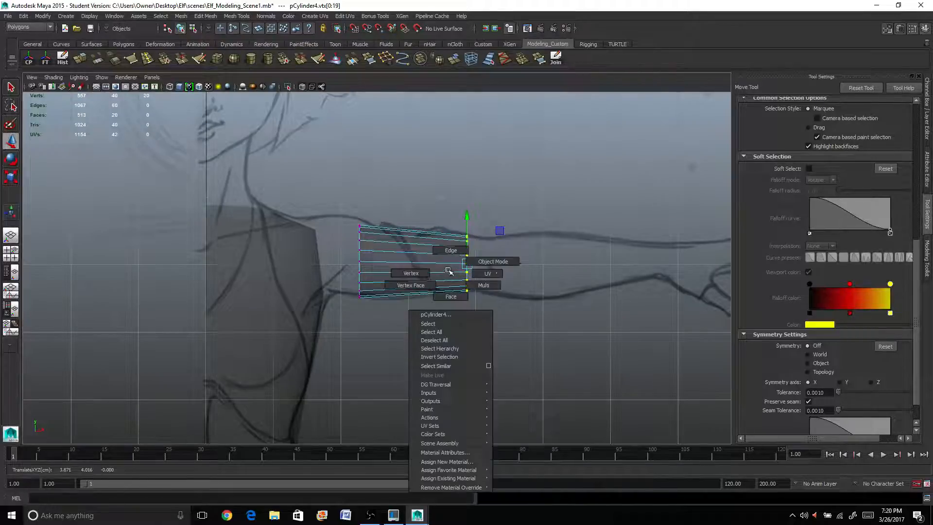
click(492, 261)
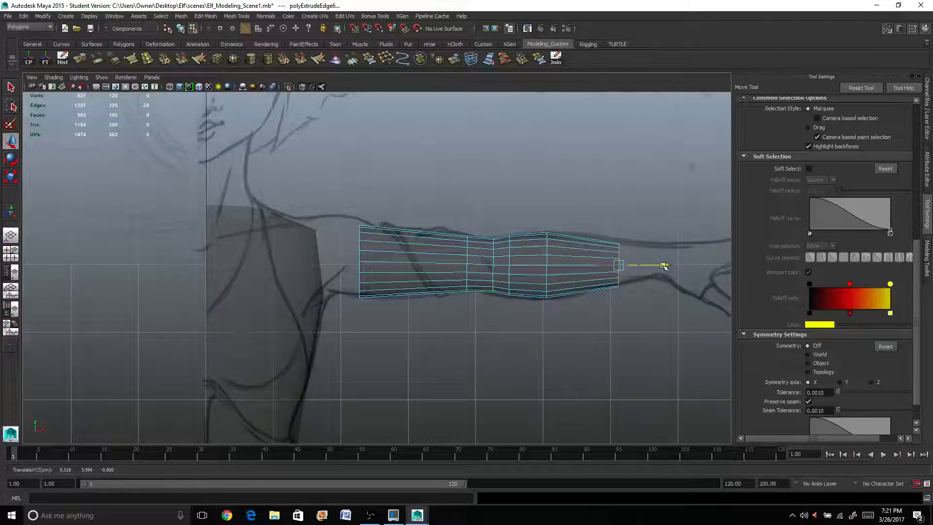
- Extrude another arm section and scale it down to taper toward the wrist
key(r)
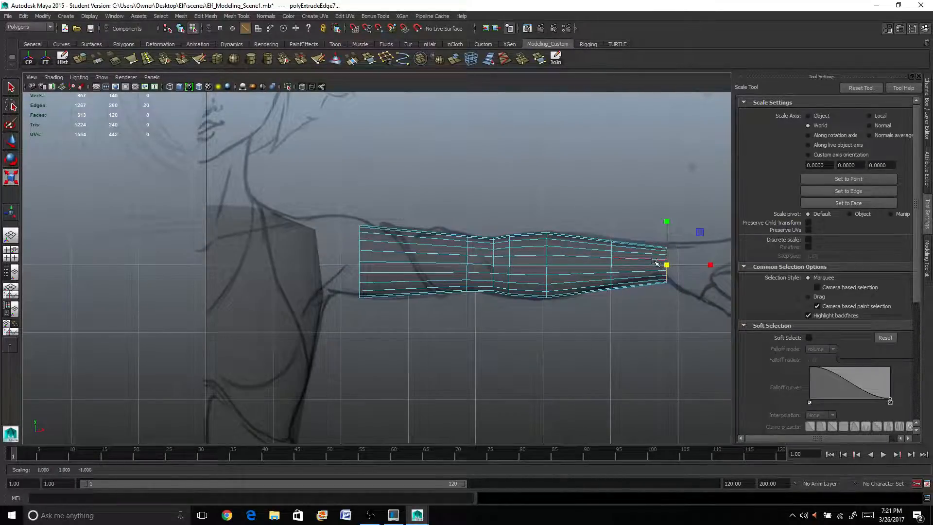
key(w)
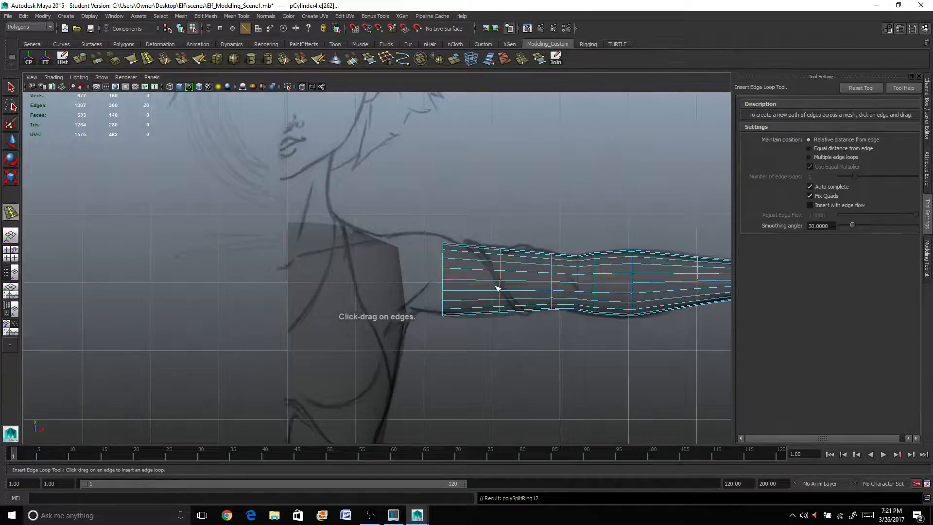
- Insert extra edge loops along the forearm and slant the shoulder-end vertices toward the torso
key(r)
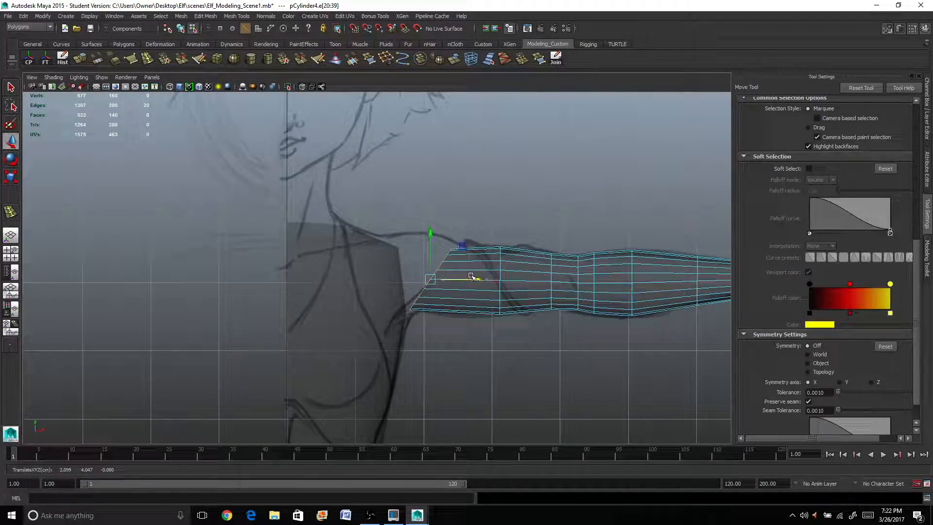
key(r)
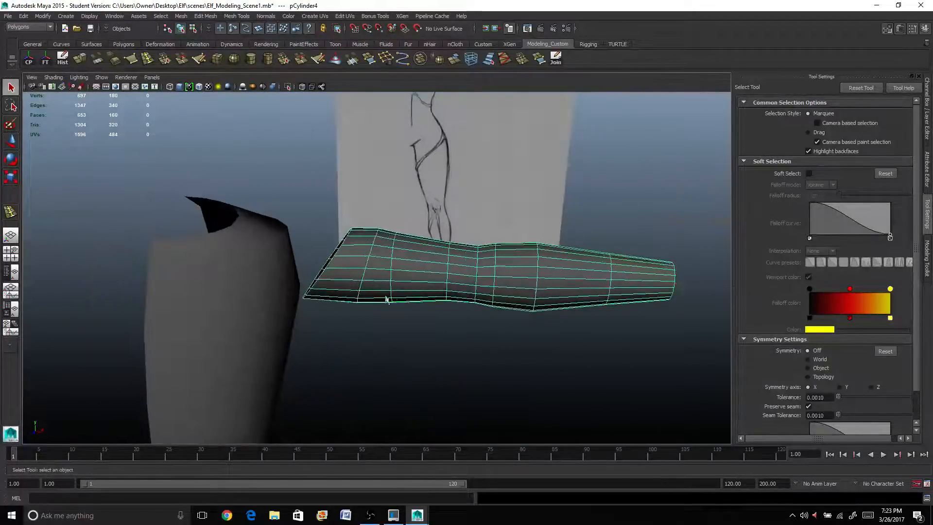
- Reshape the elbow faces with Soft Select using Volume falloff at radius 0.25
click(405, 280)
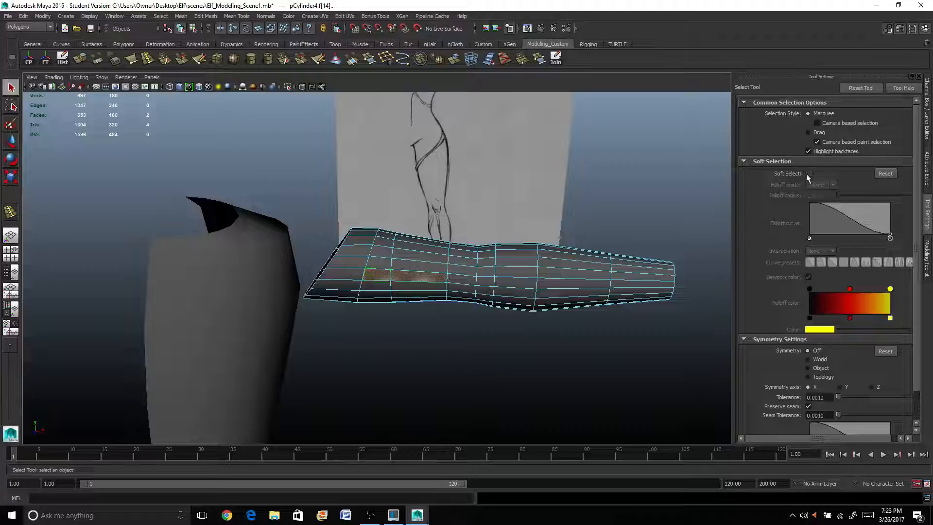
click(808, 173)
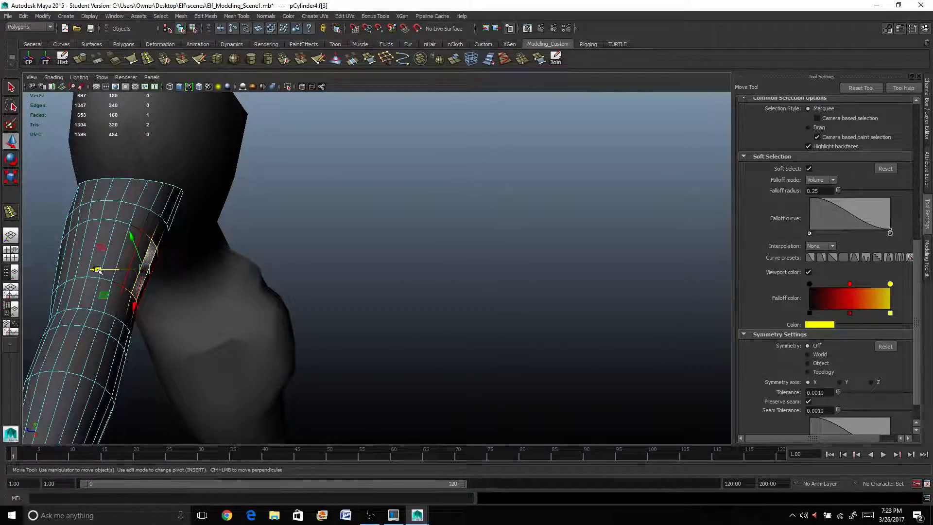
- Raise the soft-select falloff radius to 0.40 and push the forearm into a smooth bulge
triple_click(818, 190)
text(0.4)
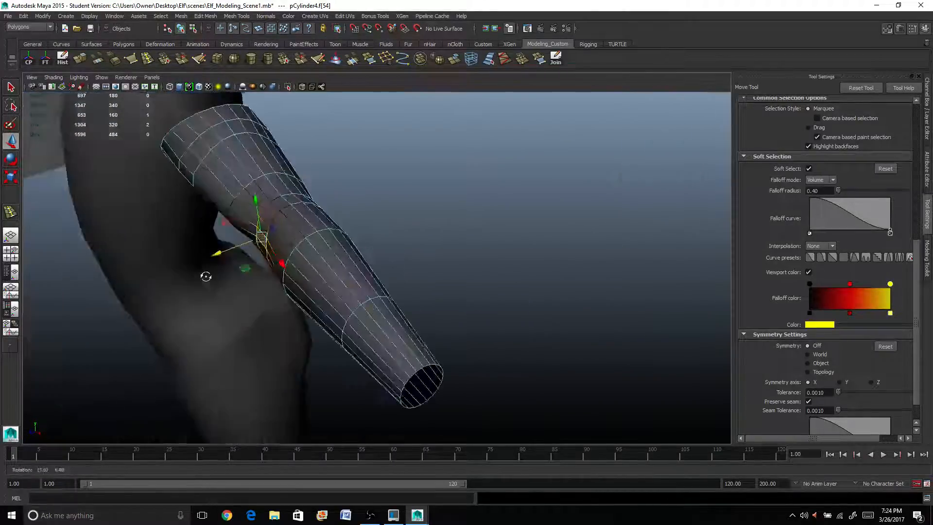
- Select the arm cylinder's end vertices and bring up the component selection menu to shape the forearm
click(205, 179)
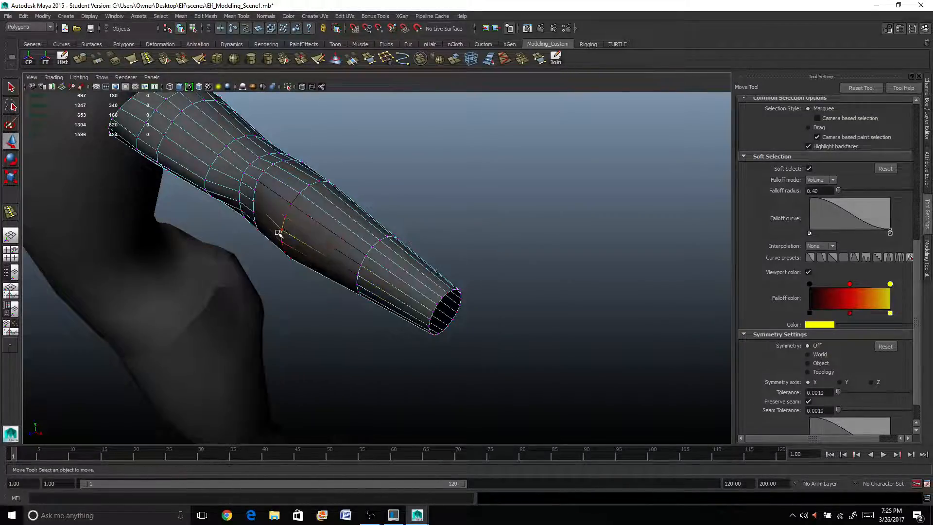
click(279, 232)
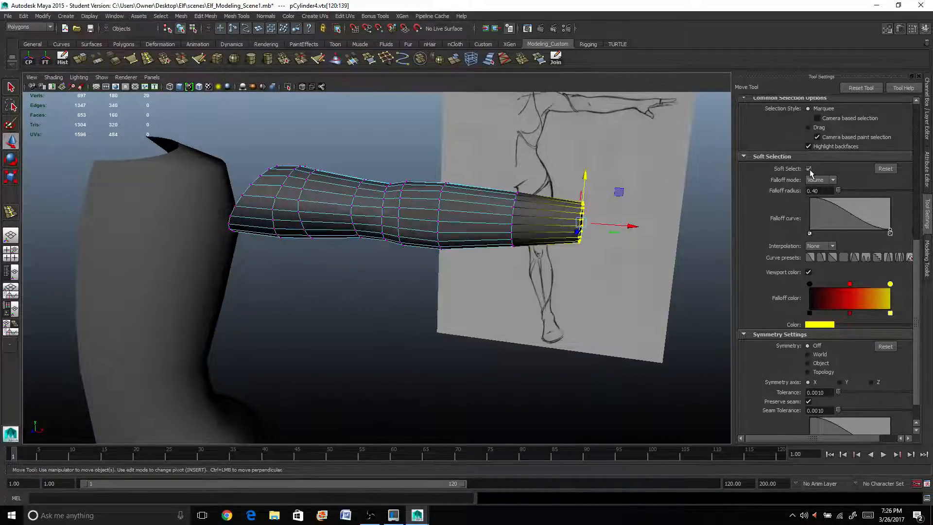
right_click(525, 230)
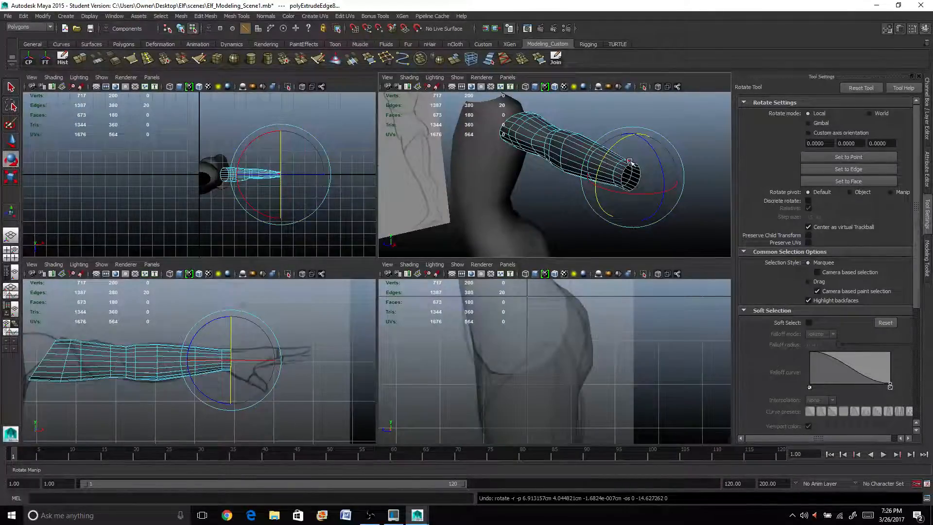
- Scale the extruded wrist ring smaller and move it out toward the sketch's hand
key(r)
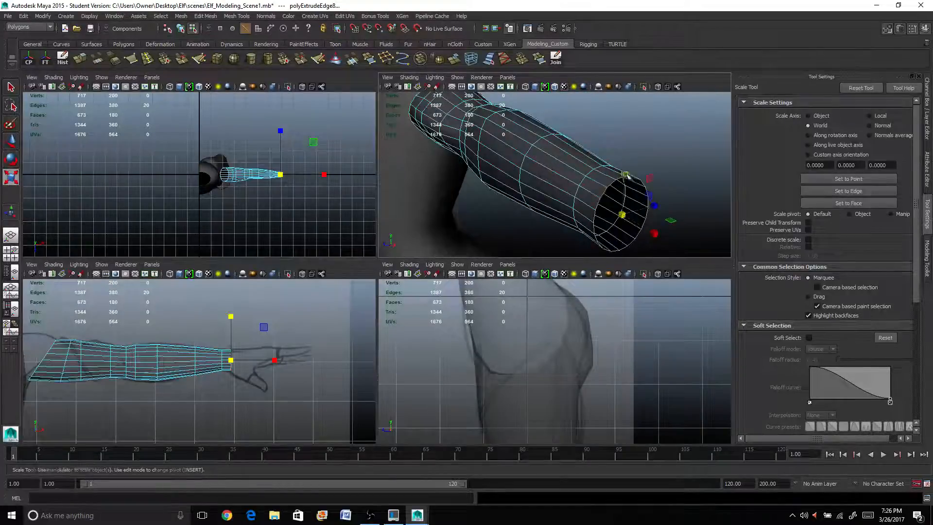
key(w)
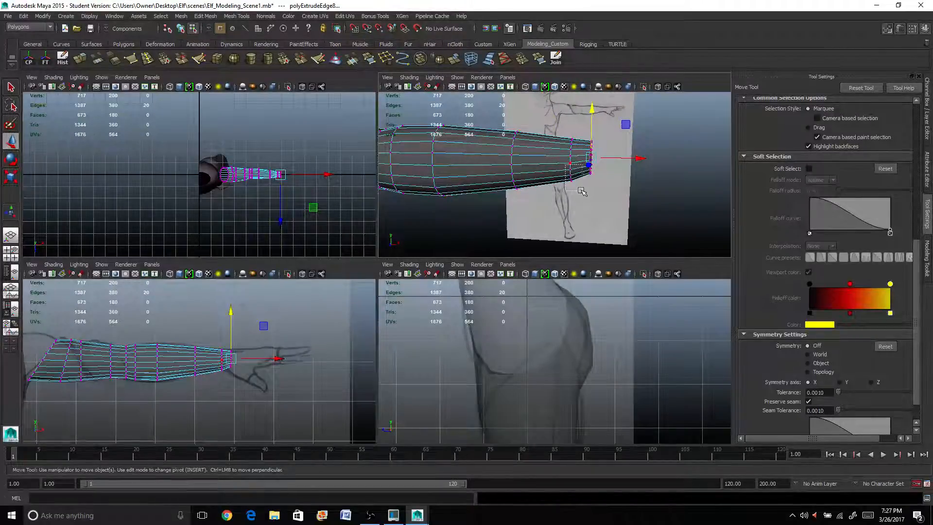
- Select the wrist vertices and enable Soft Select with a 0.40 volume falloff
key(r)
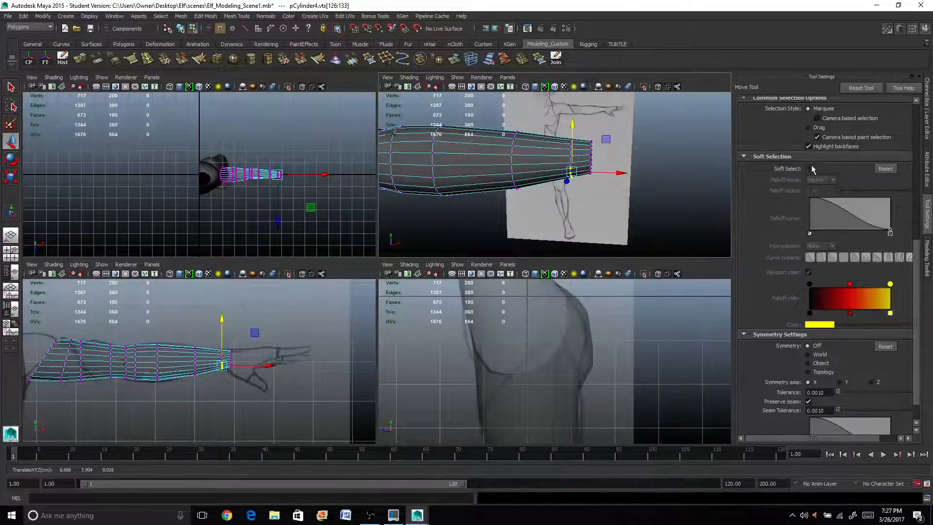
click(808, 168)
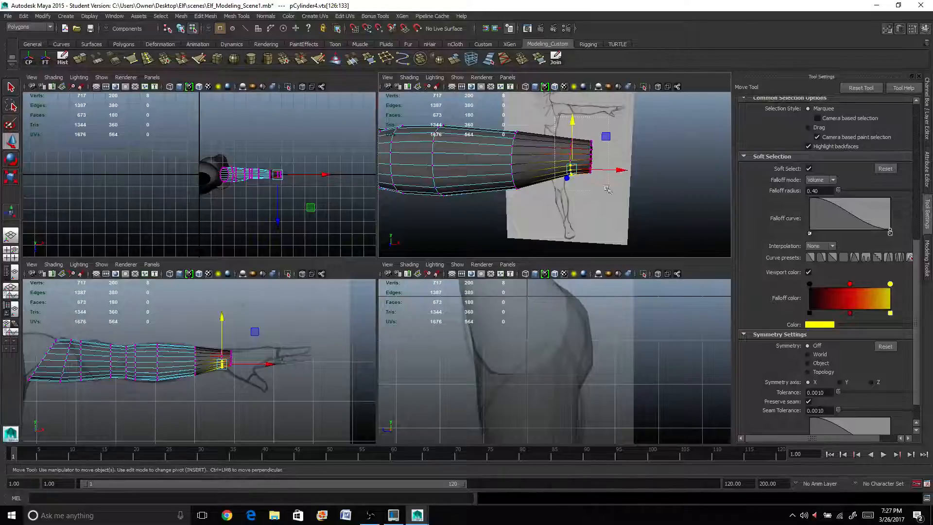
- Return to object selection and select the whole arm cylinder in the viewport
key(r)
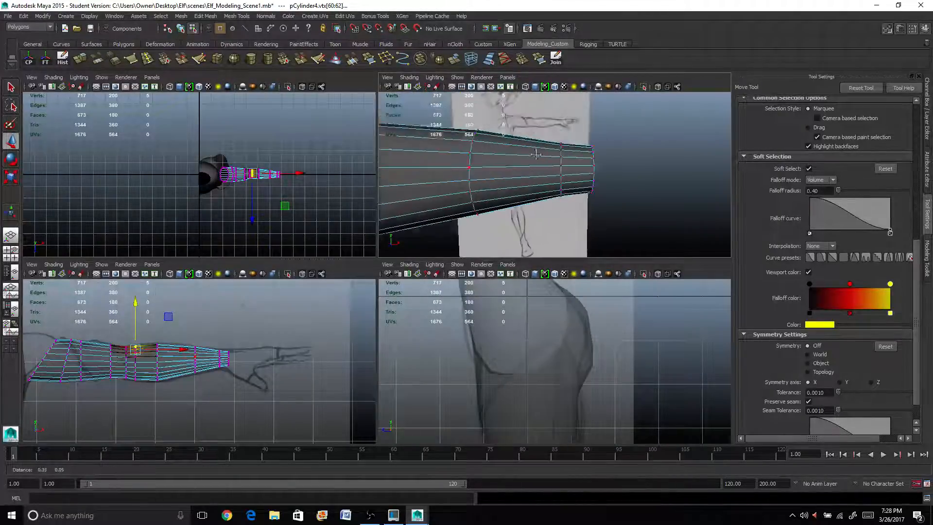
right_click(416, 238)
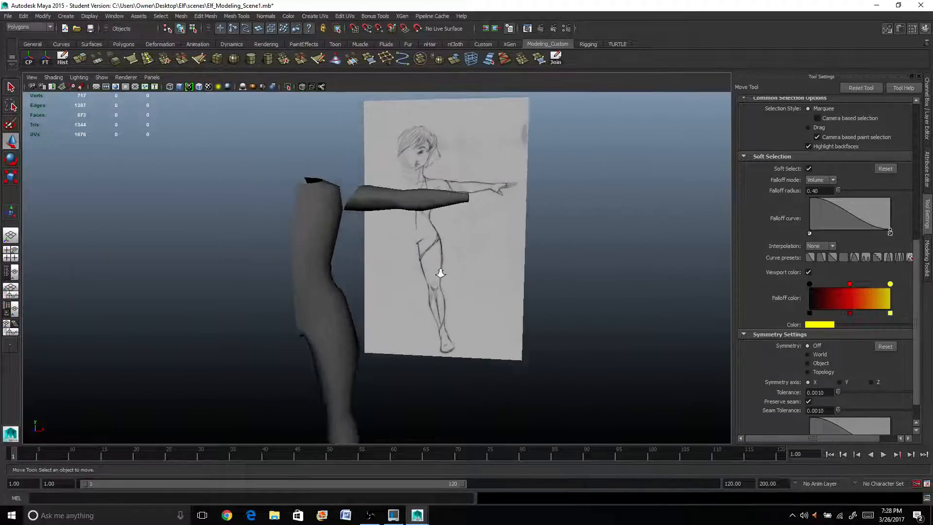
click(404, 208)
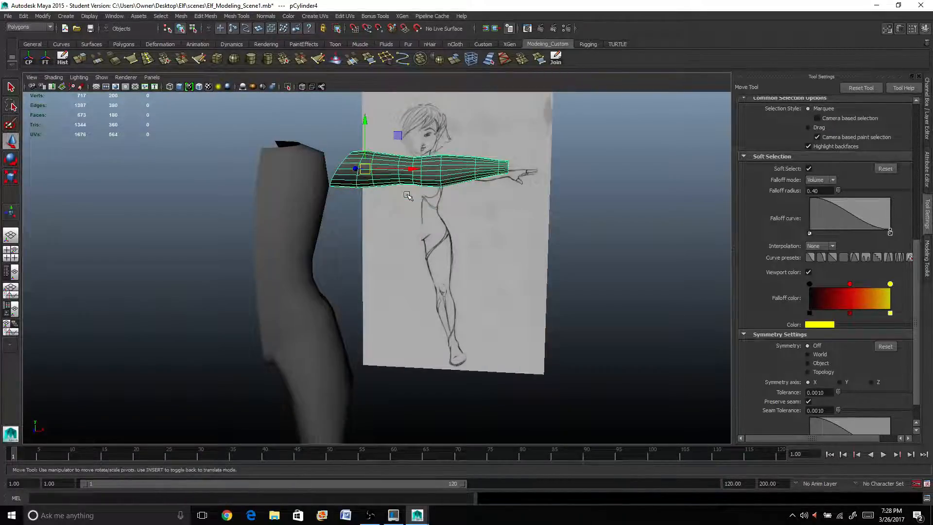
- Rotate the arm down, restore it to horizontal, and move its pivot to the shoulder end
drag(365, 168, 365, 153)
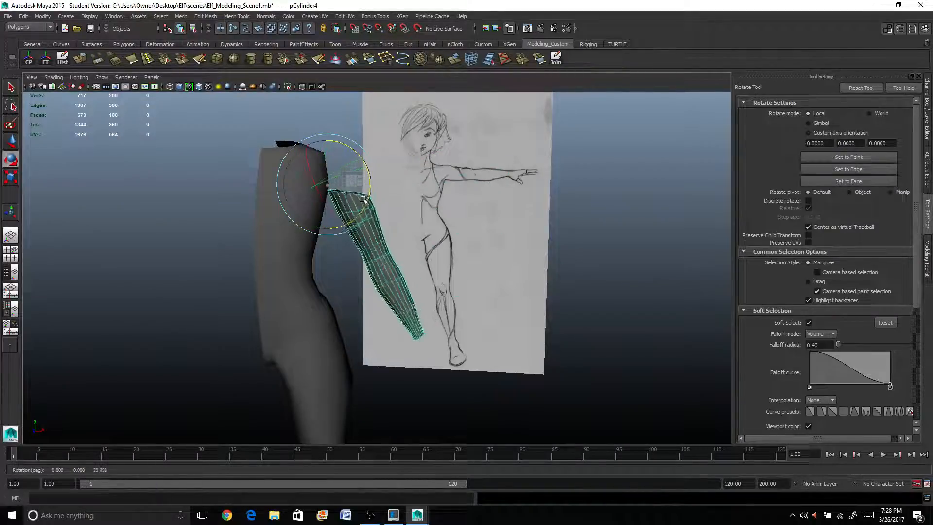
drag(363, 199, 355, 211)
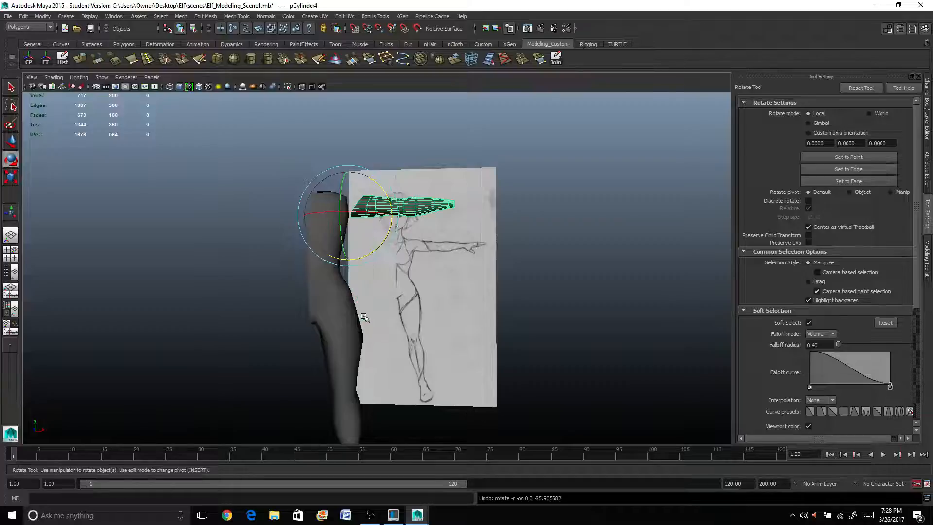
key(r)
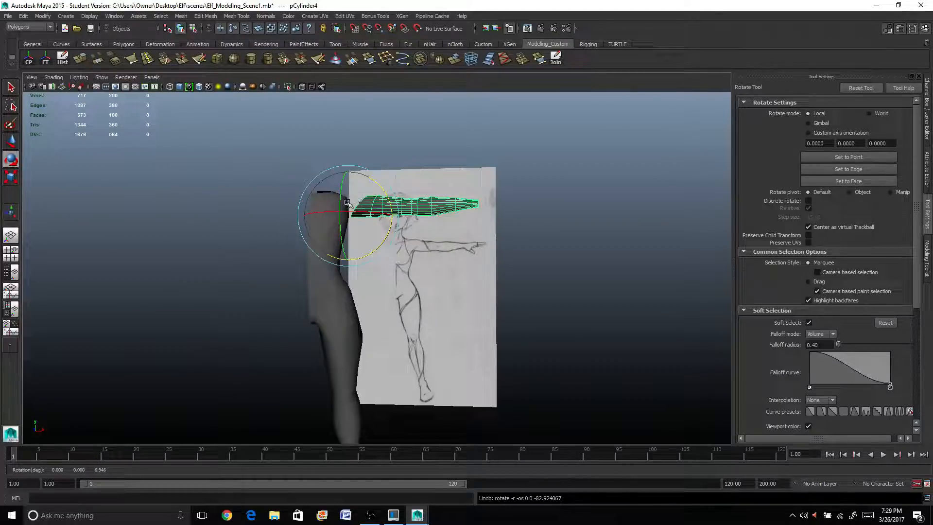
key(insert)
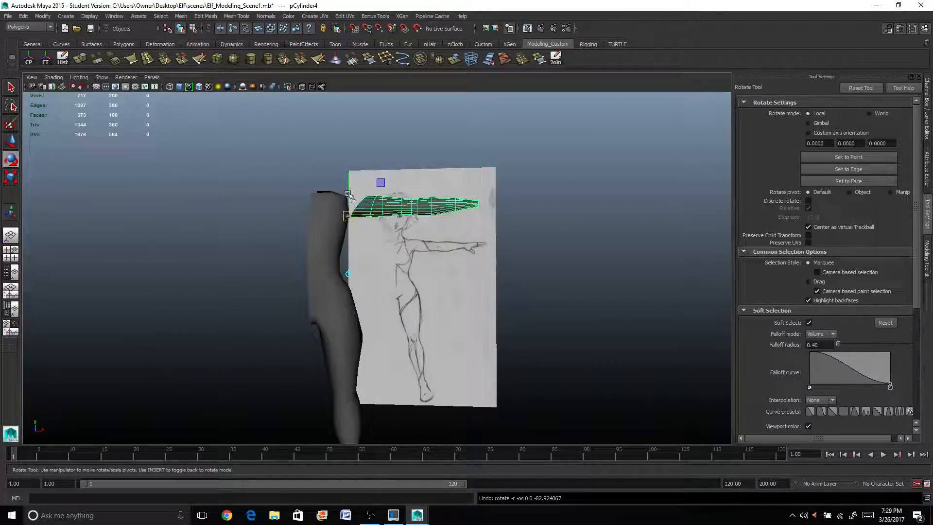
drag(381, 183, 348, 165)
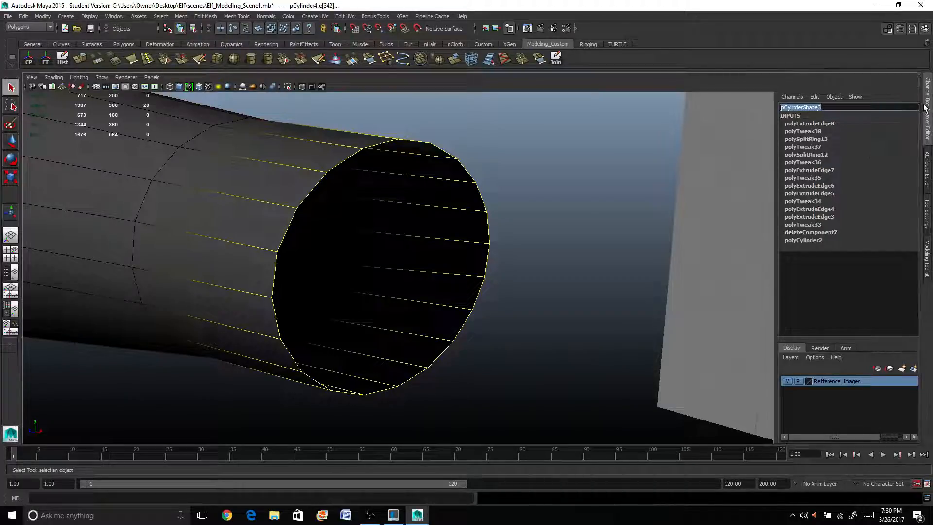
- Bring up the component marking menu on the arm's open shoulder end
right_click(324, 155)
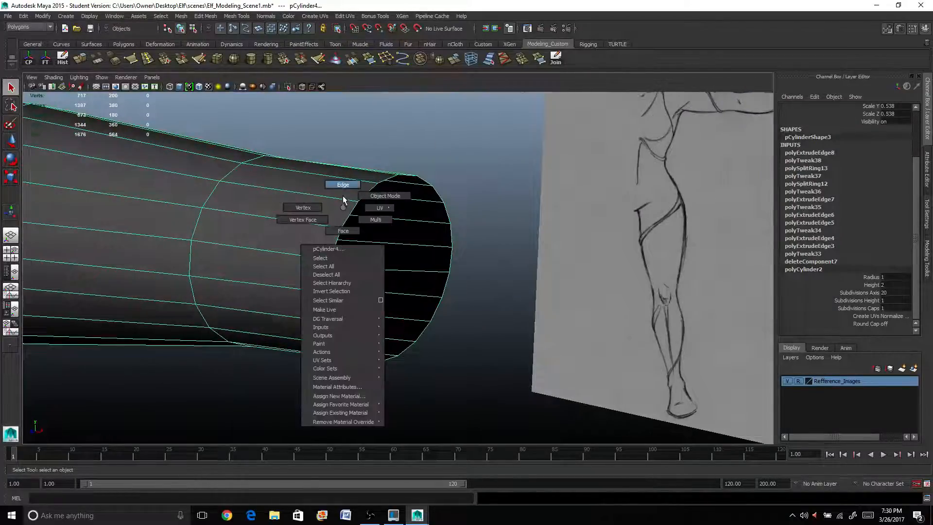
- In Edge mode with Soft Select off, select the torso's shoulder opening edges for bridging
click(342, 185)
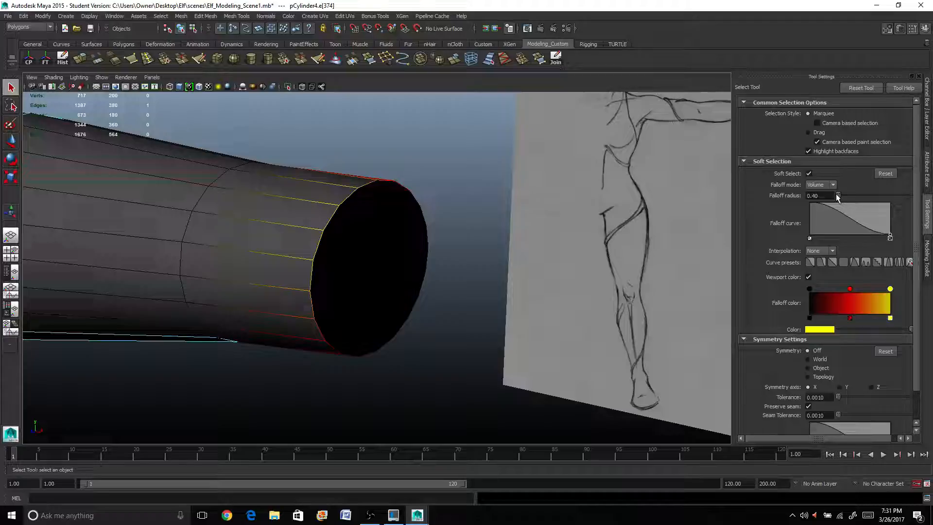
click(808, 173)
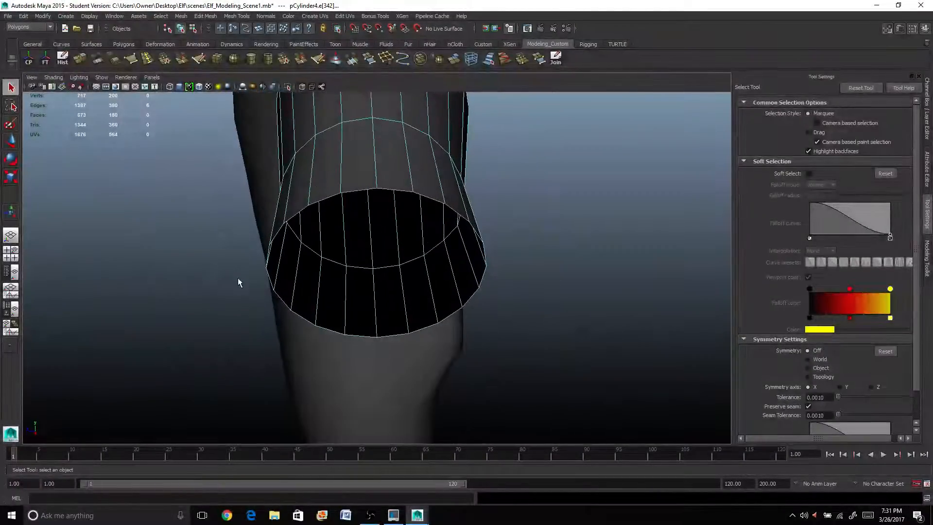
click(317, 324)
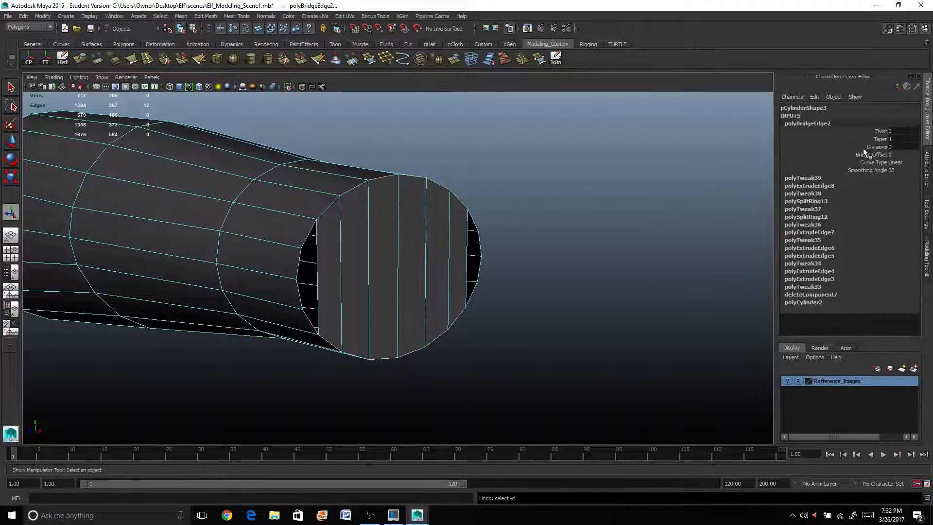
click(877, 146)
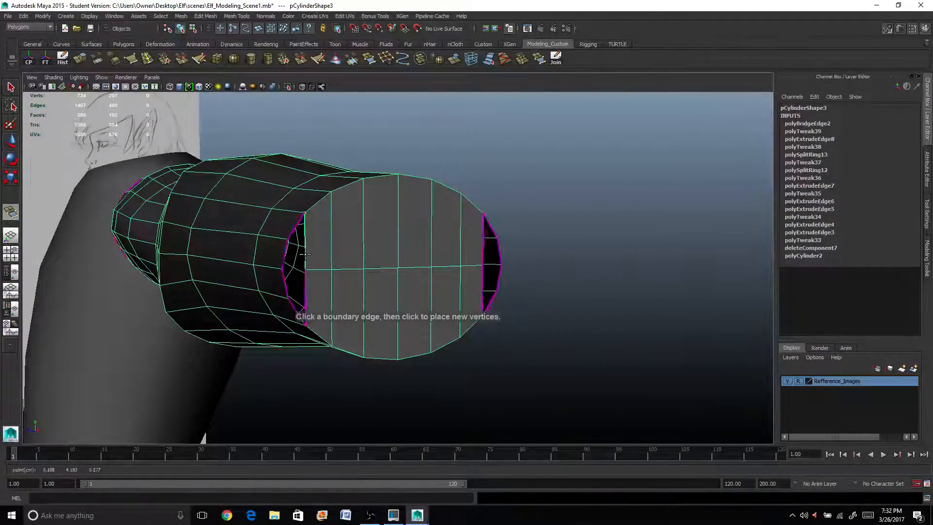
- Append four faces filling the left and right gaps beside the shoulder bridge
click(300, 250)
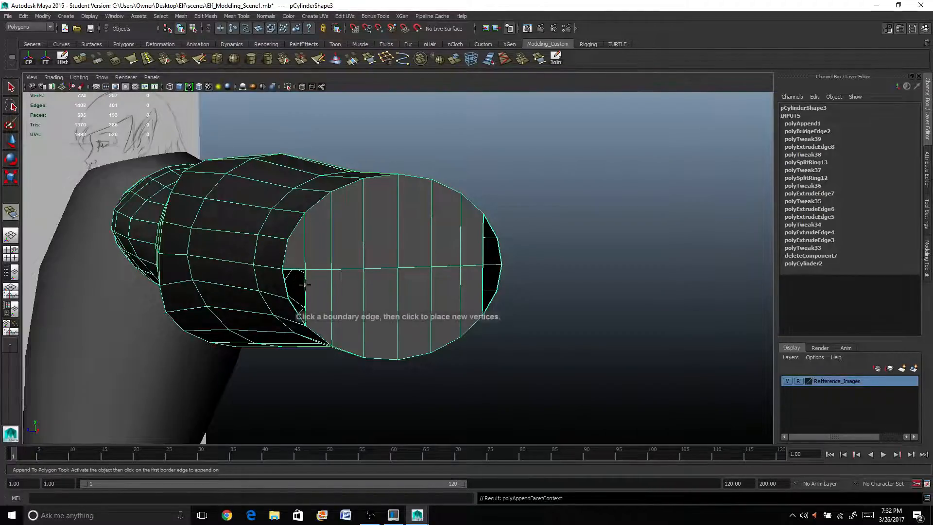
click(288, 283)
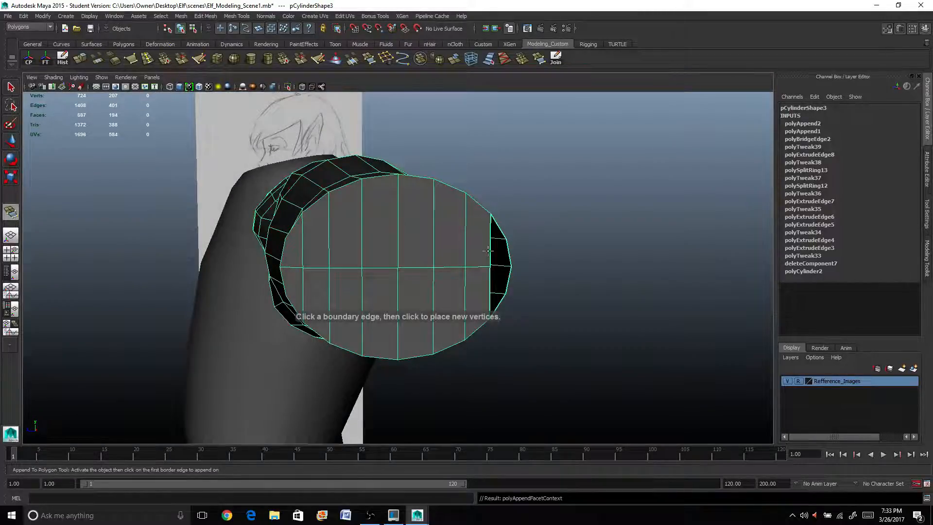
click(500, 249)
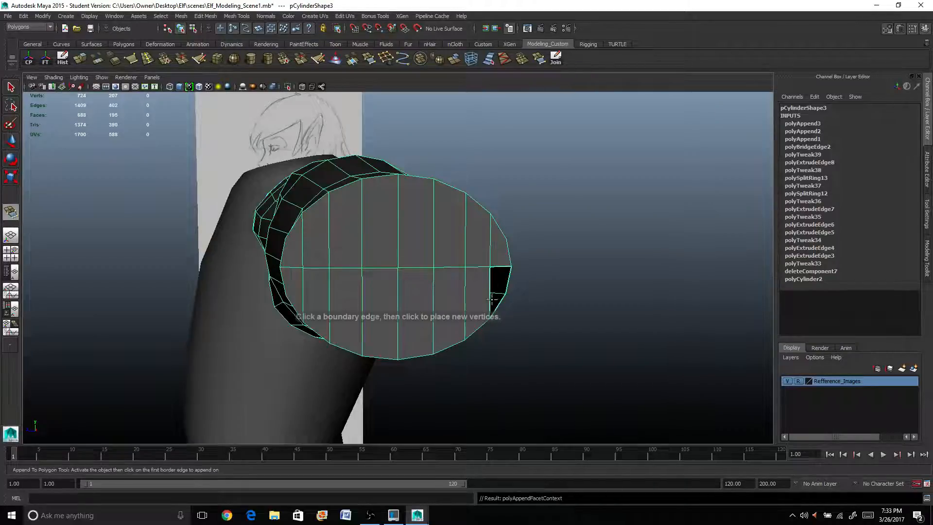
click(503, 280)
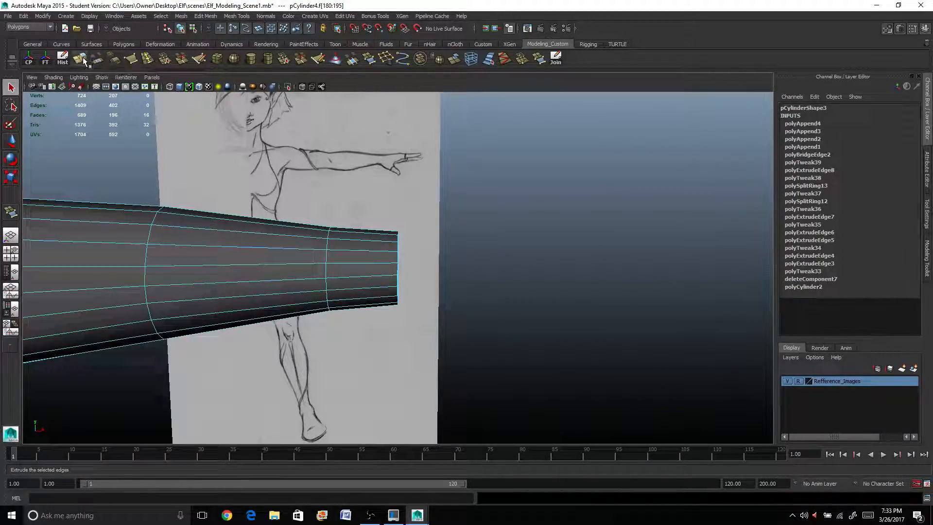
- Extrude the arm's wrist-end faces into a new, slightly narrower section
click(82, 57)
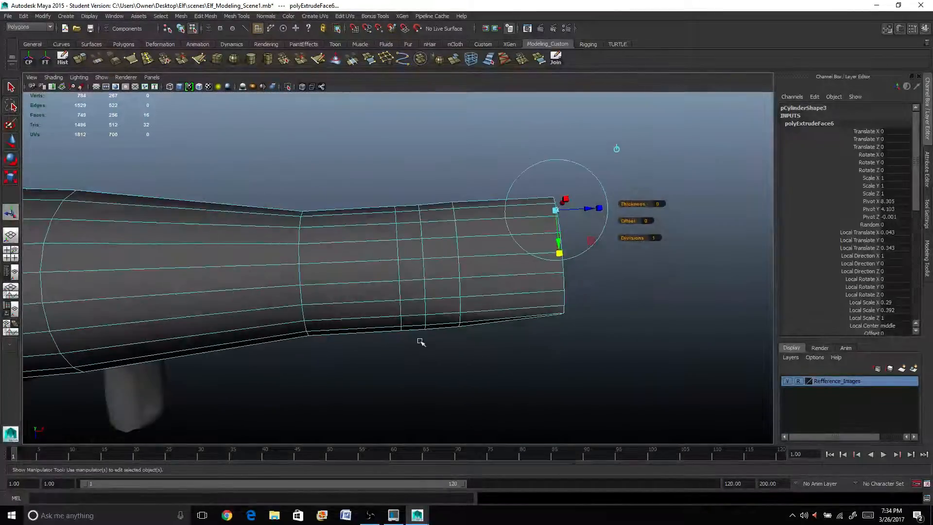
click(488, 308)
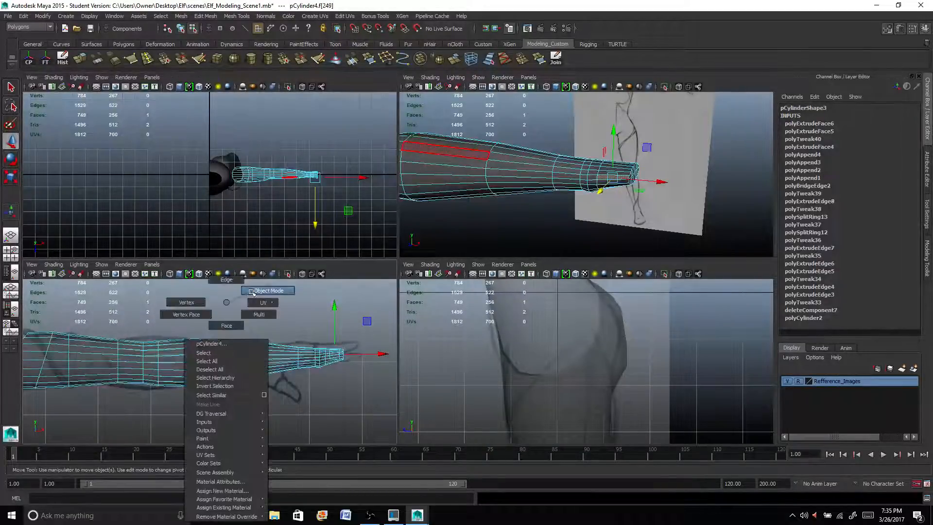
- Switch the arm from face selection back to Object Mode
click(268, 291)
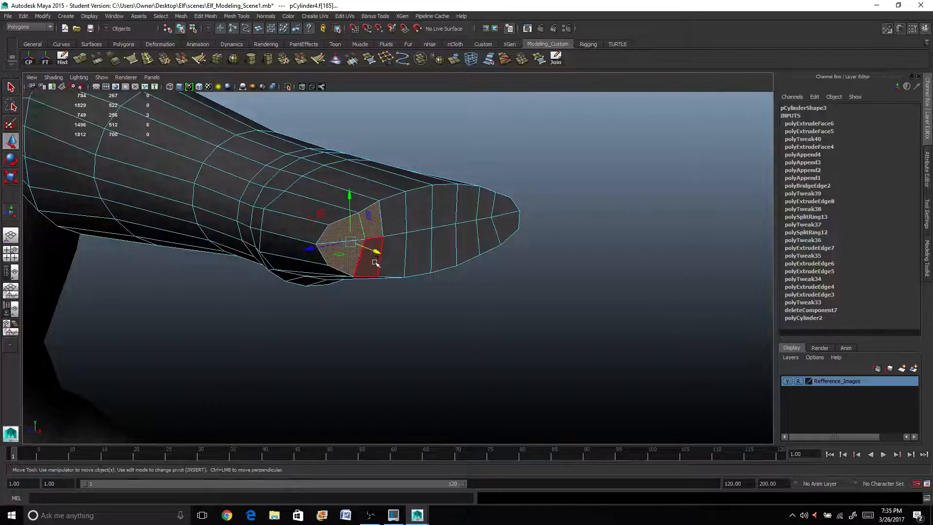
- Pull the extruded side face outward from the hand with the Move manipulator
drag(357, 238, 333, 220)
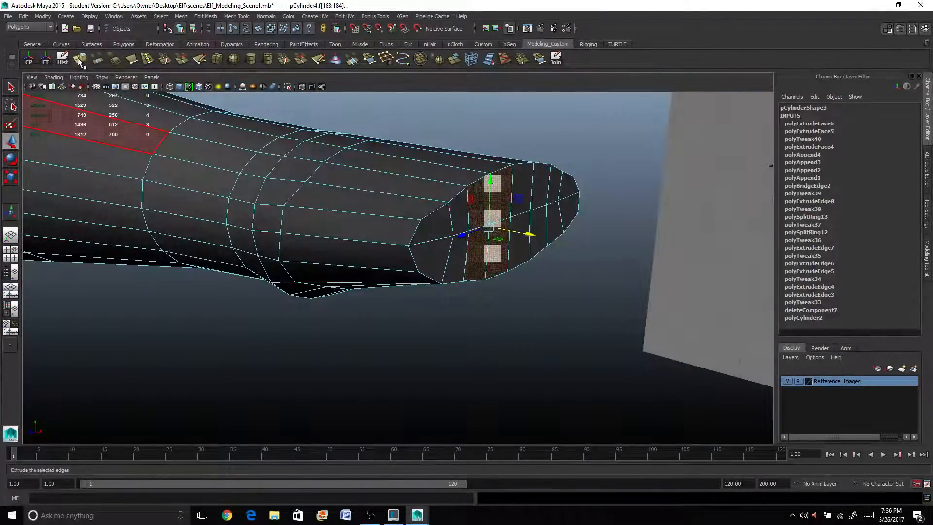
- Extrude the face strip at the hand's end into a boxy finger block
click(79, 57)
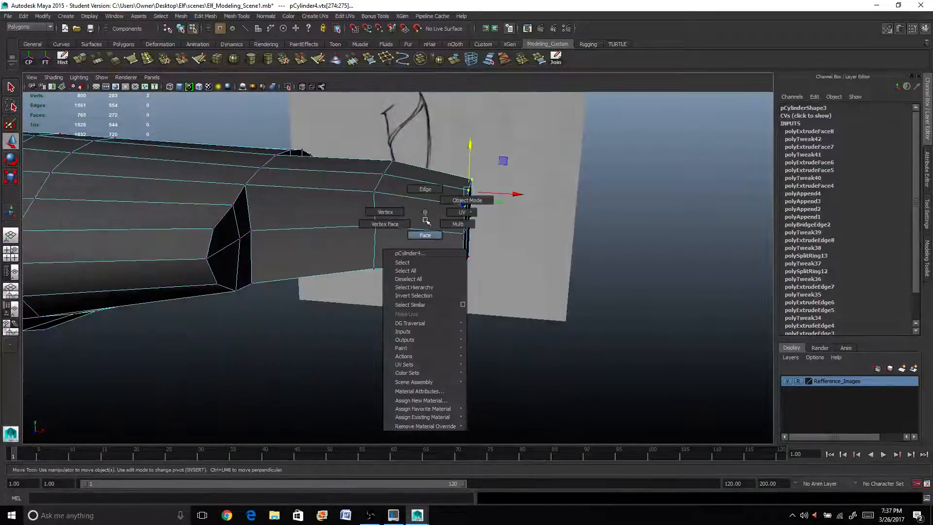
- Switch the arm mesh to Face mode from the marking menu
click(424, 234)
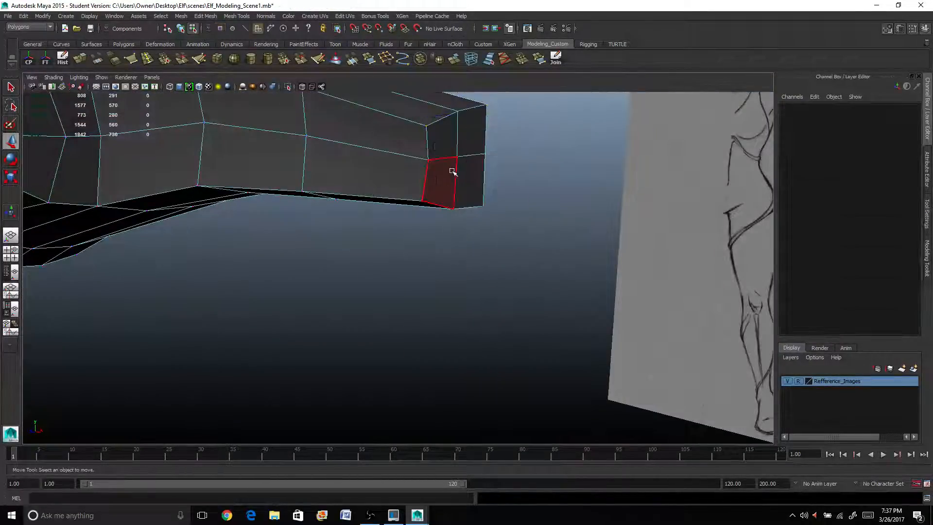
- Select the finger block's end face to extrude it into a finger
click(456, 161)
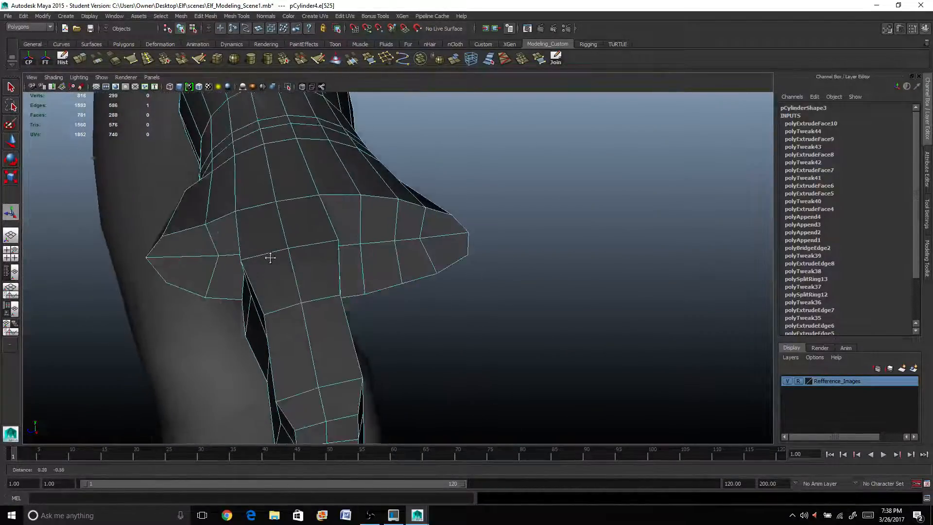
- Scale and move the finger segments so it narrows toward the tip
click(342, 287)
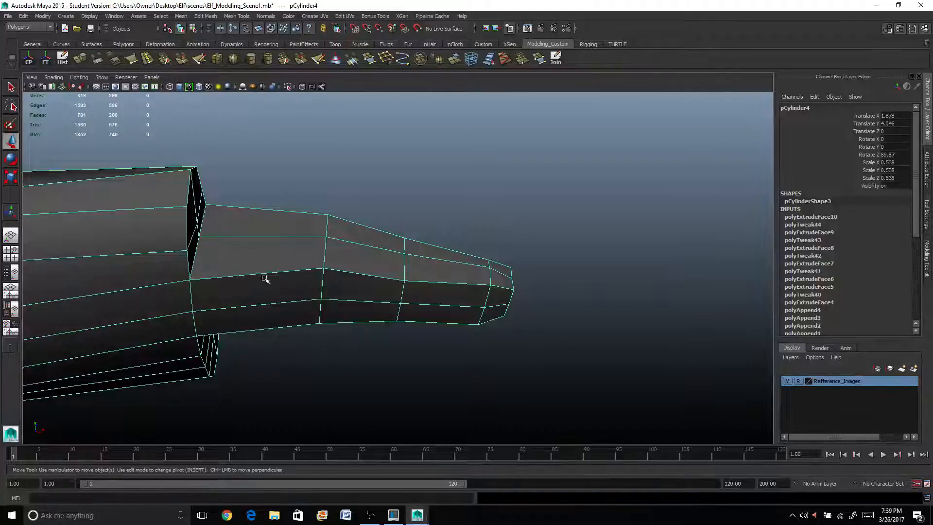
- Reshape edges and vertices at the finger base, orbiting to check its profile
right_click(265, 278)
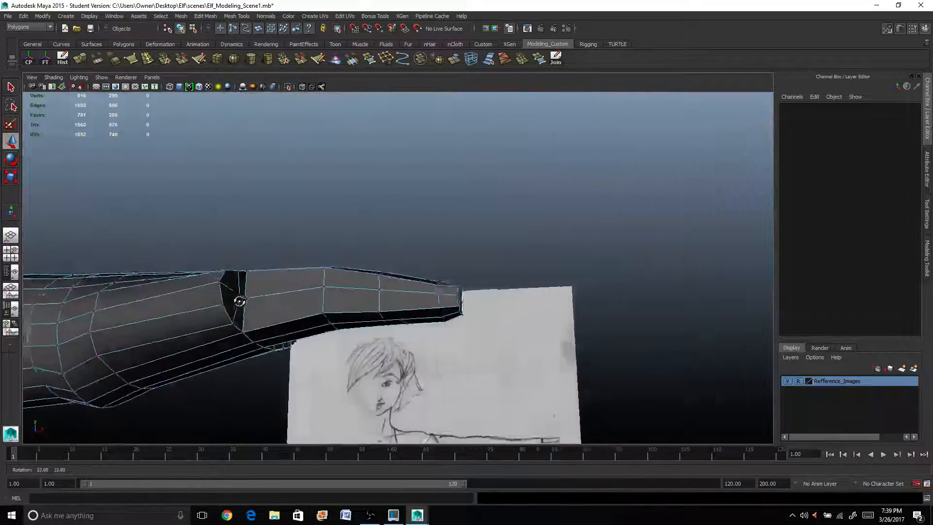
right_click(250, 316)
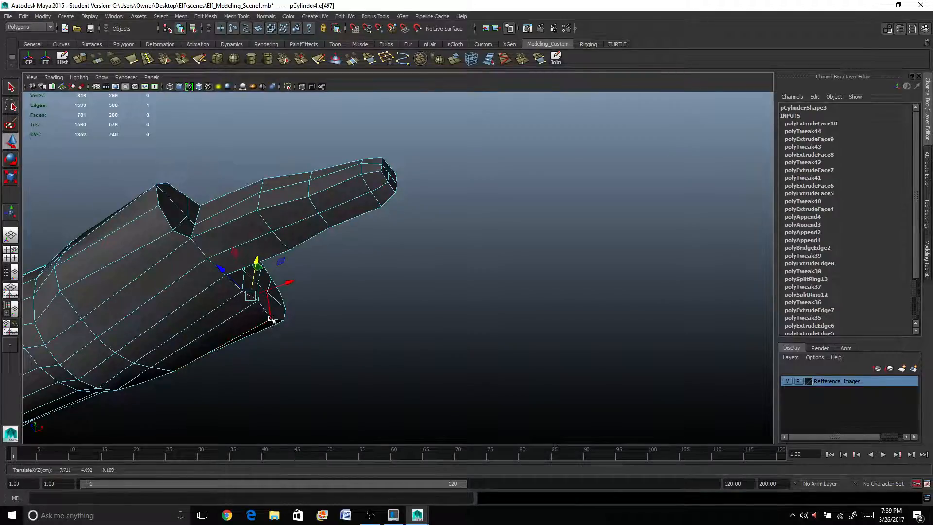
right_click(149, 229)
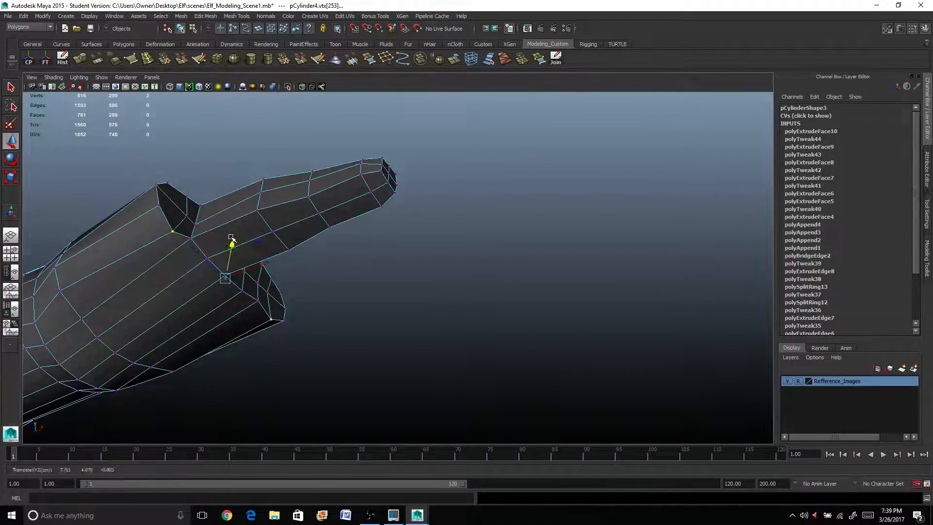
drag(238, 249, 232, 286)
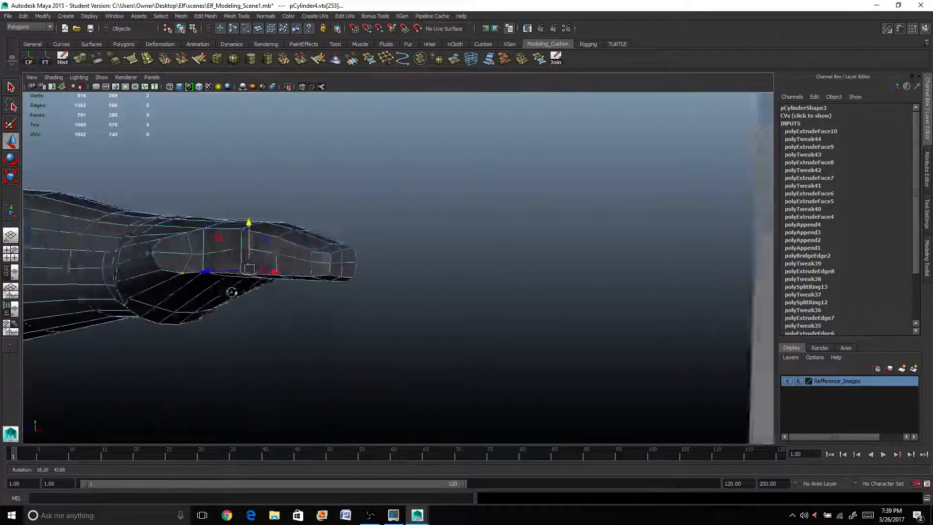
right_click(300, 252)
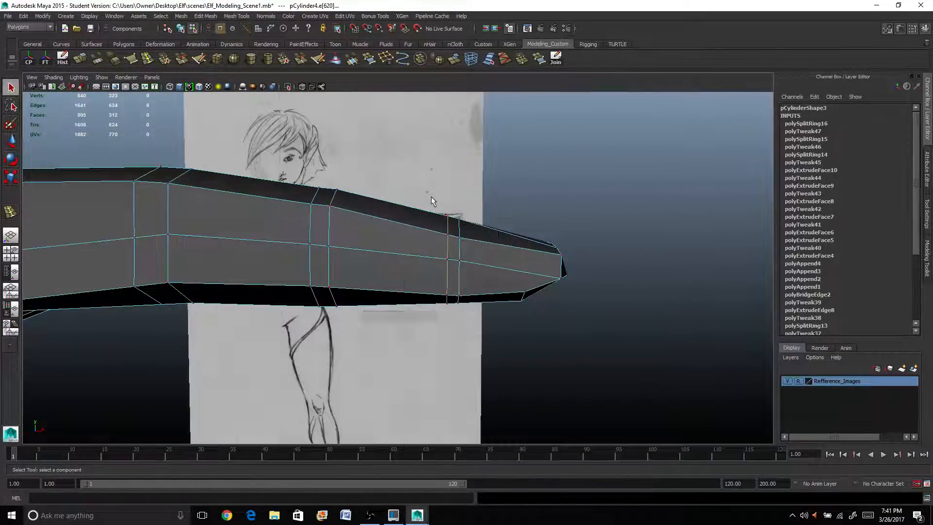
- Frame the front reference sketch of the outstretched arm in the perspective viewport
click(461, 223)
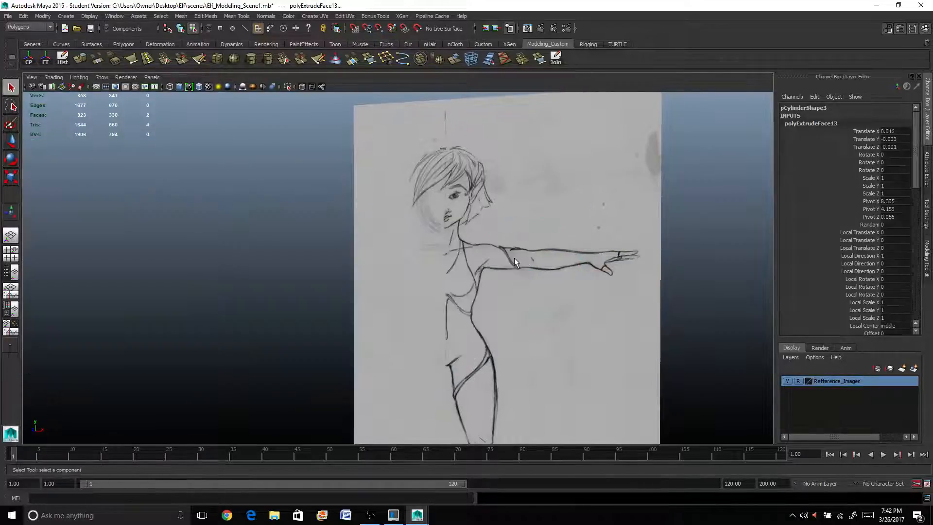
- Enter Vertex mode and select the tip vertex to pinch the end to a point
right_click(467, 275)
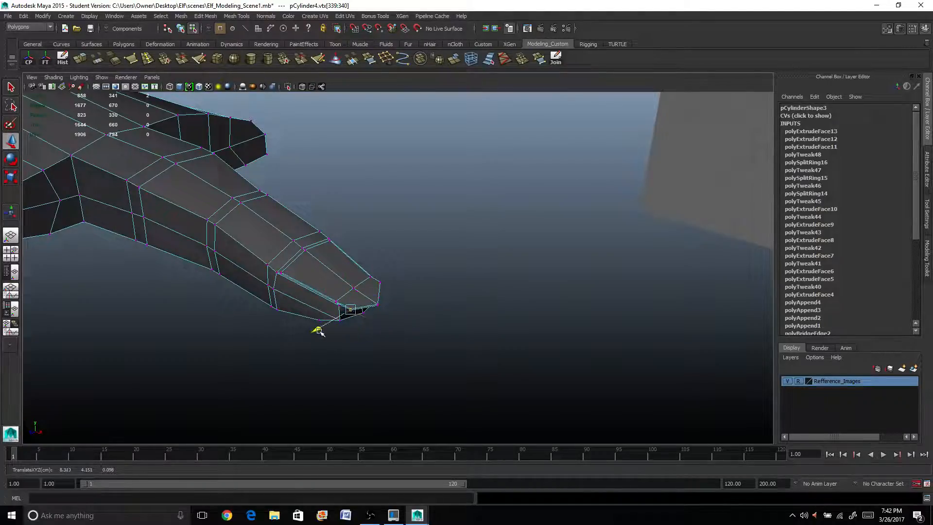
click(351, 310)
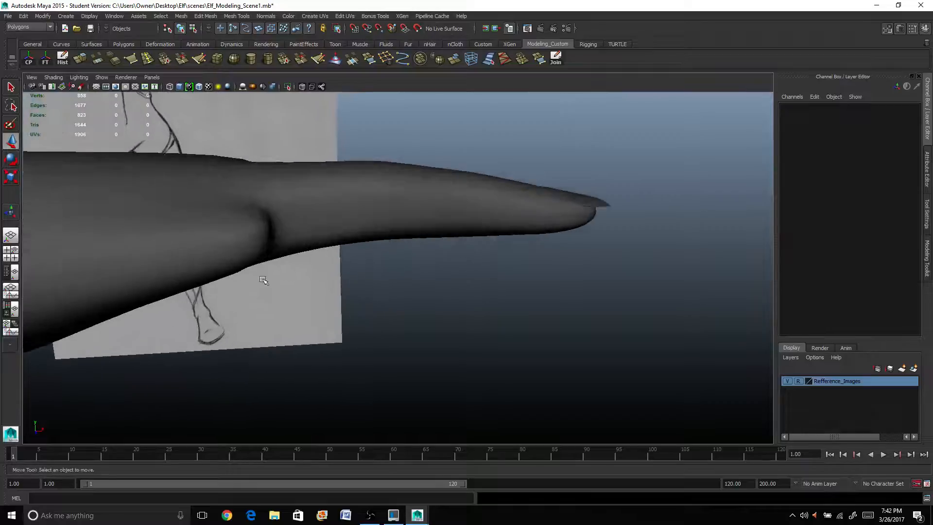
- Select the arm mesh pCylinder4 and bring up its component marking menu
click(326, 211)
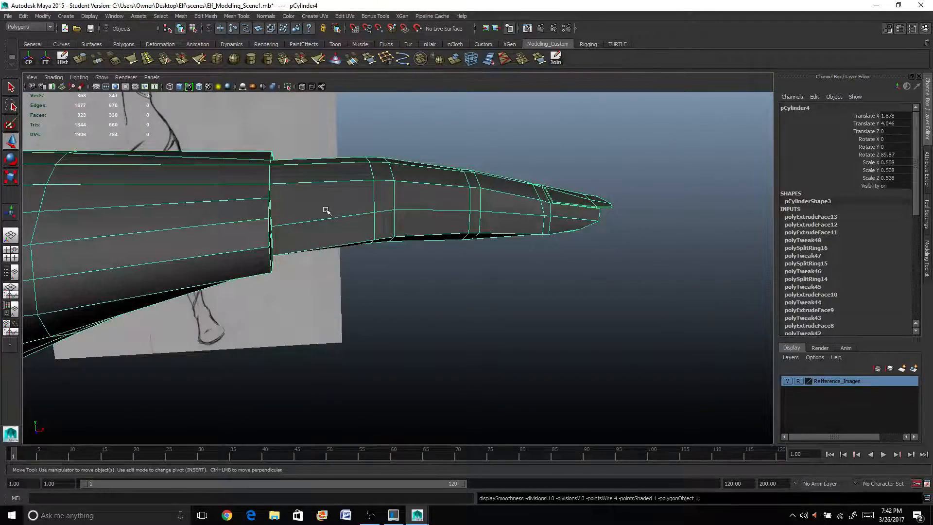
right_click(318, 247)
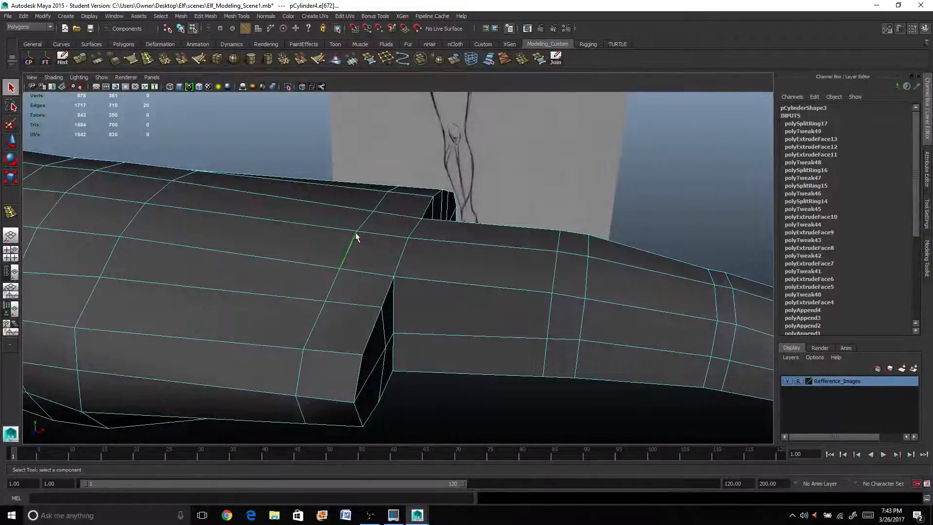
- Pick and reposition wrist edges and vertices to reshape the loops, then reselect the arm mesh
click(381, 236)
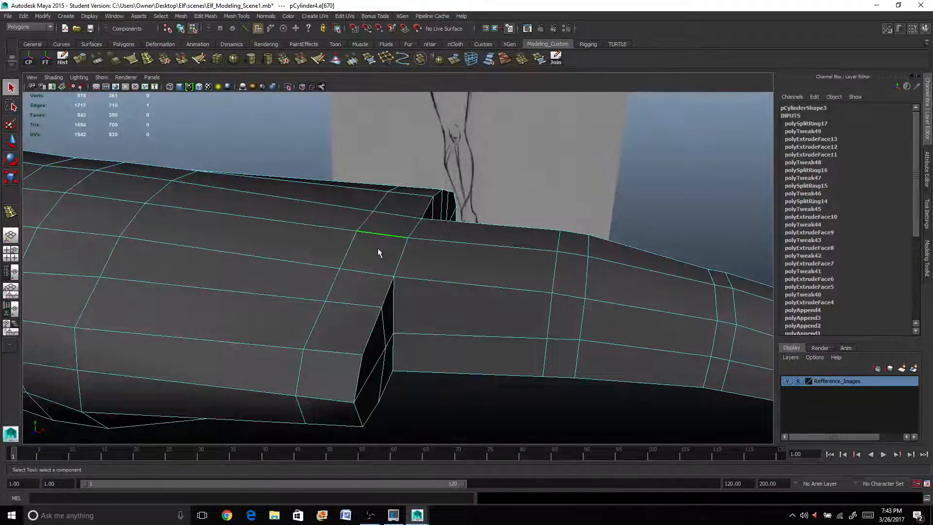
click(387, 241)
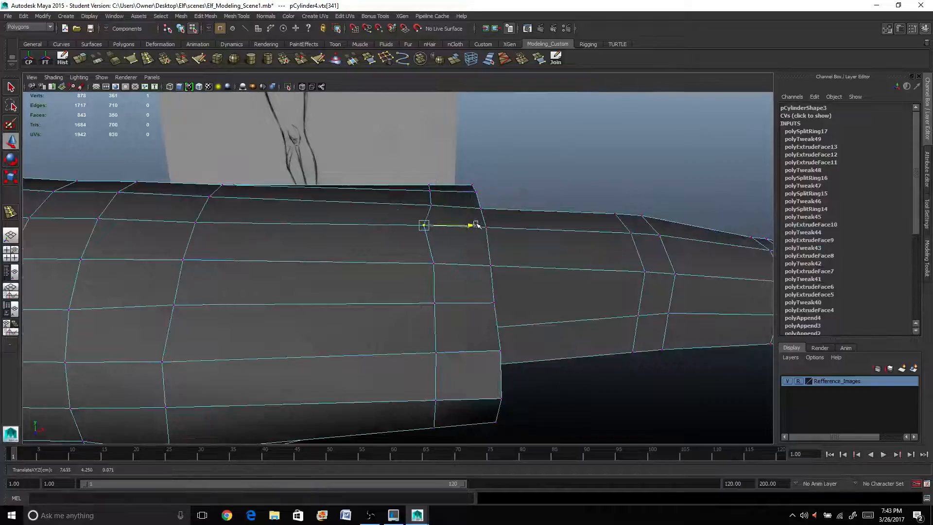
click(423, 225)
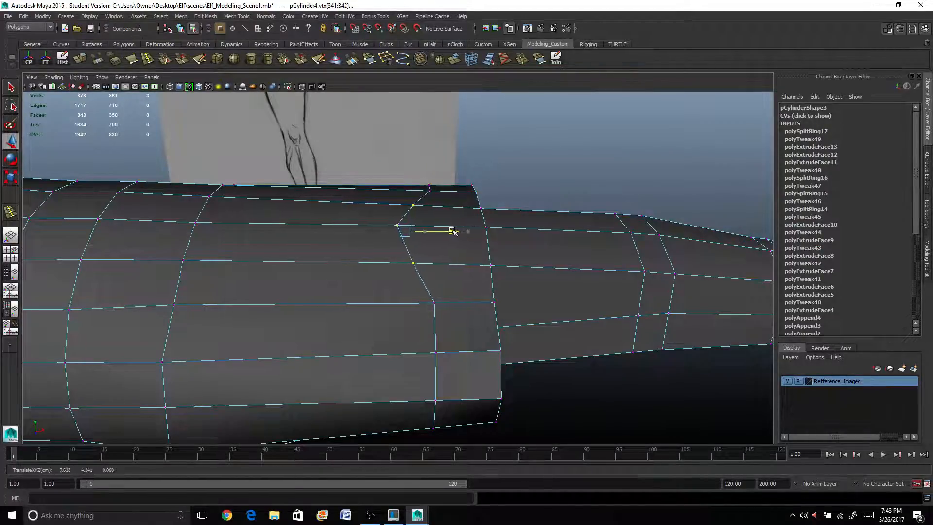
click(397, 226)
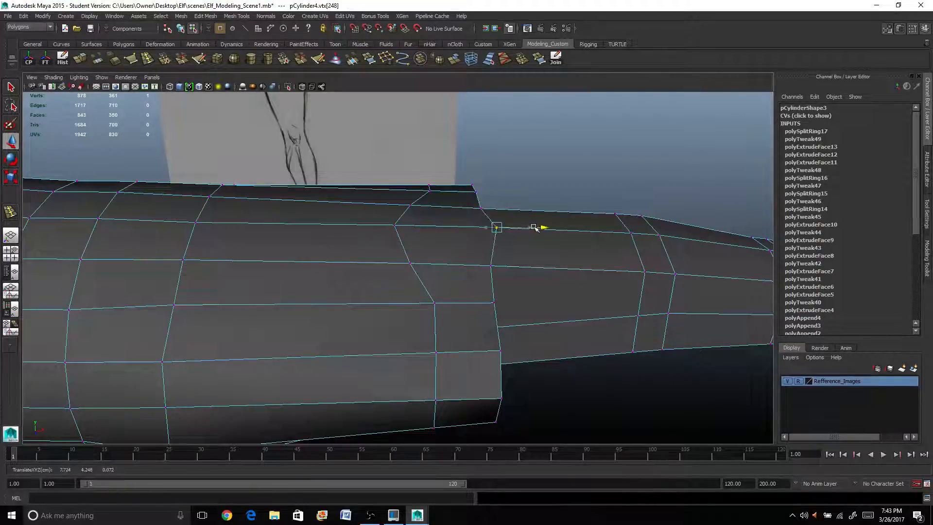
click(452, 241)
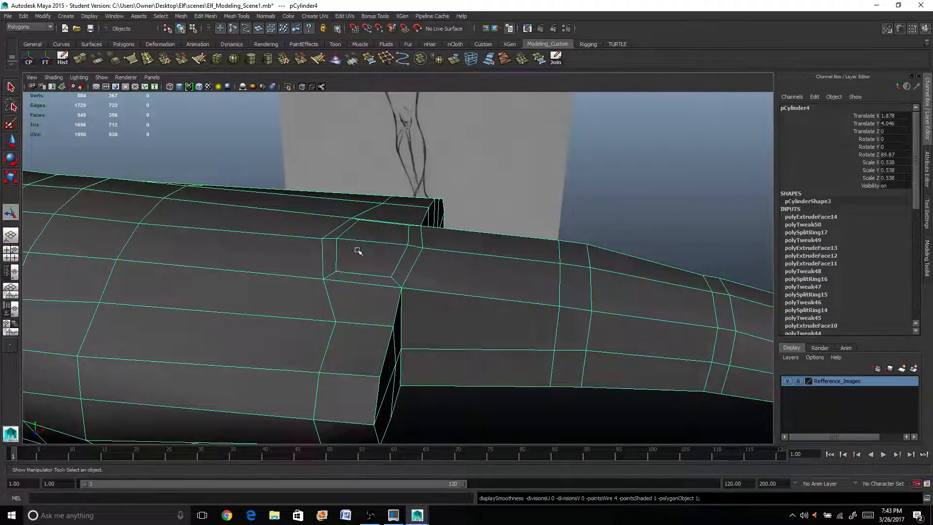
click(366, 256)
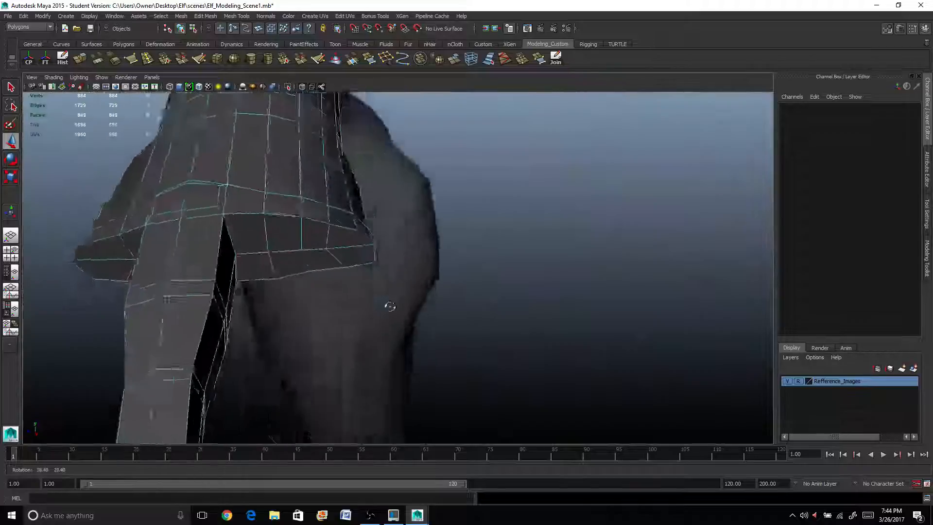
- Select the first finger's faces in Face mode, ready to reposition them
right_click(432, 252)
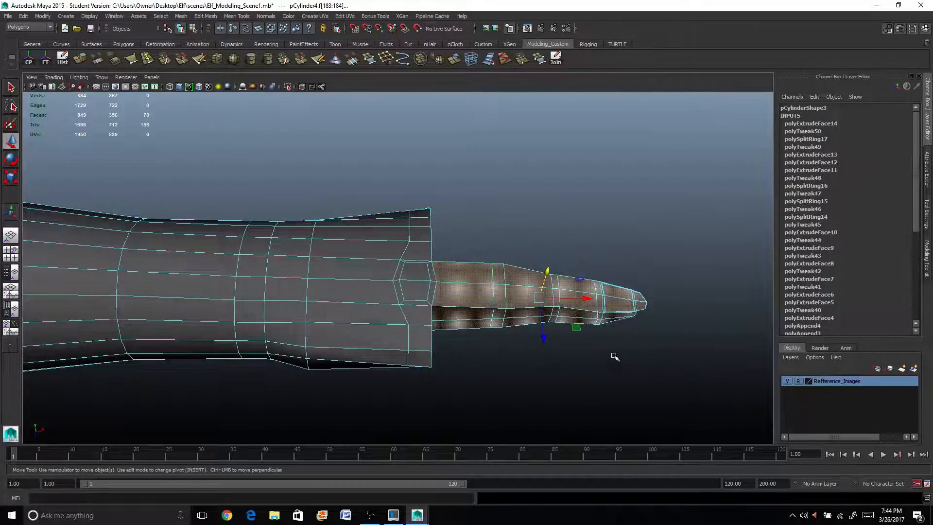
key(r)
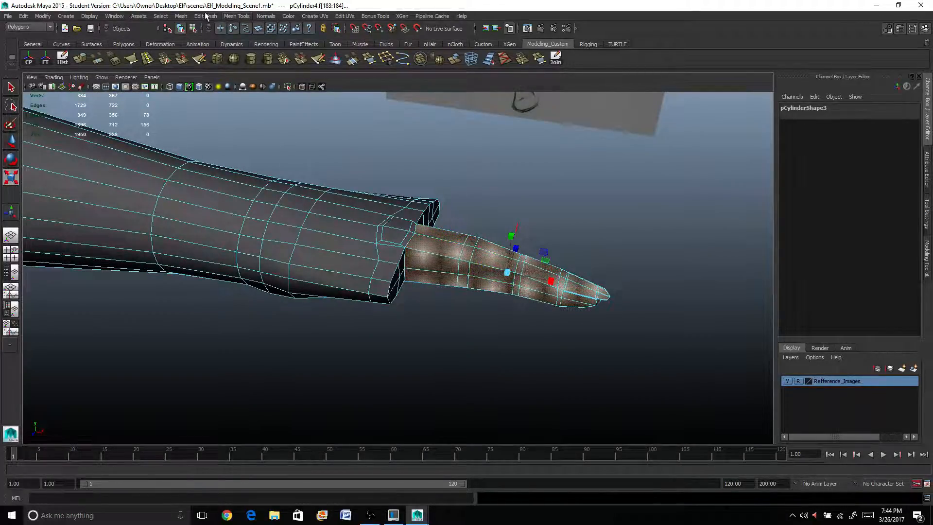
- Duplicate the finger faces into a separate object, polySurface2, via Edit Mesh > Duplicate
click(205, 16)
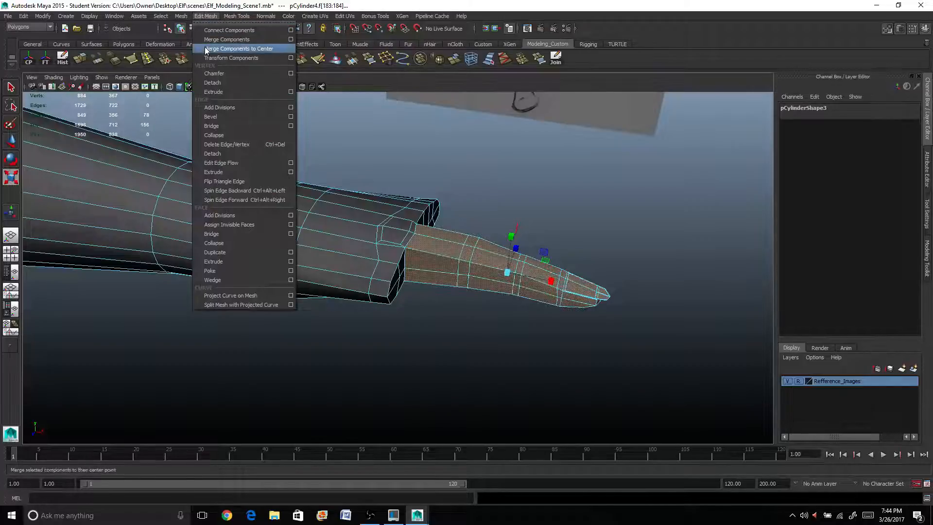
mouse_move(238, 251)
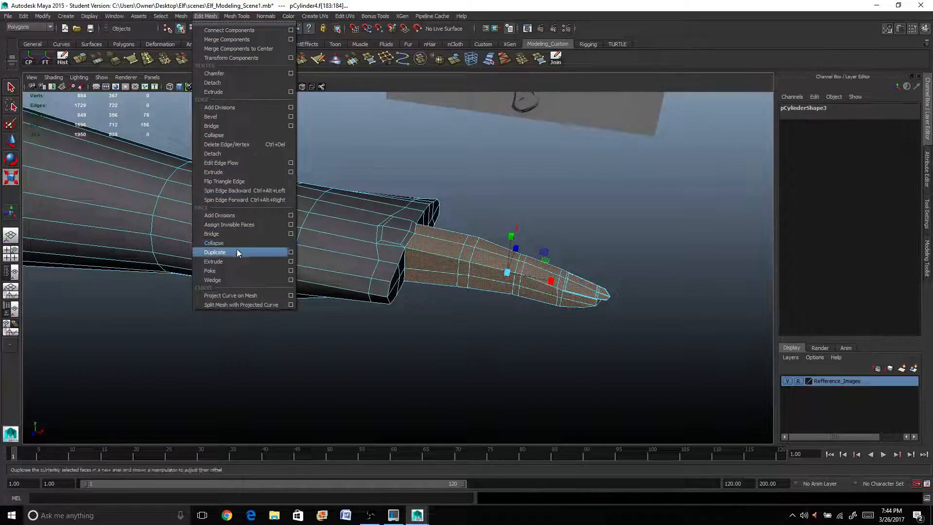
click(215, 252)
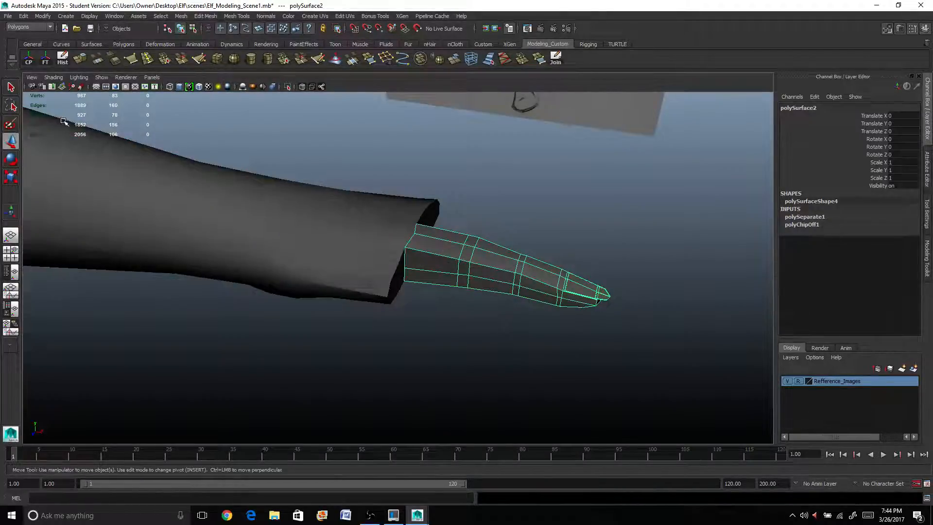
mouse_move(348, 246)
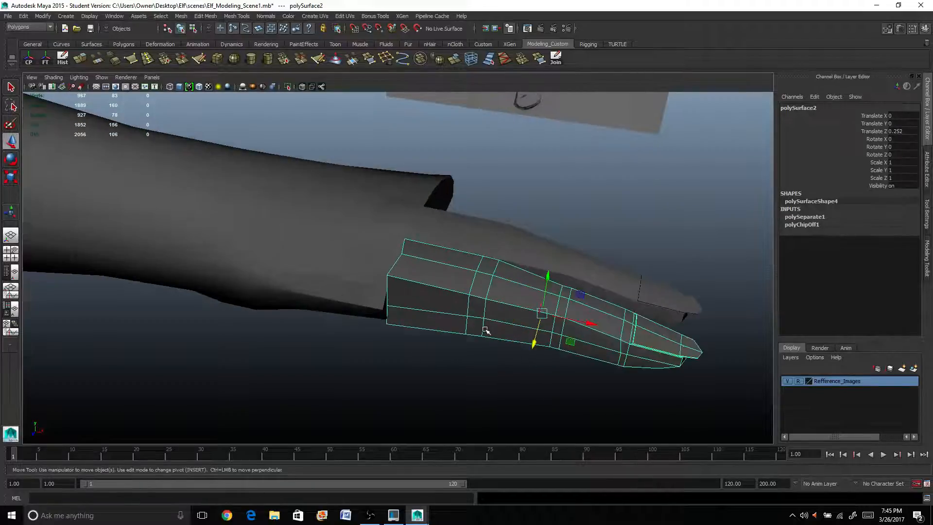
key(r)
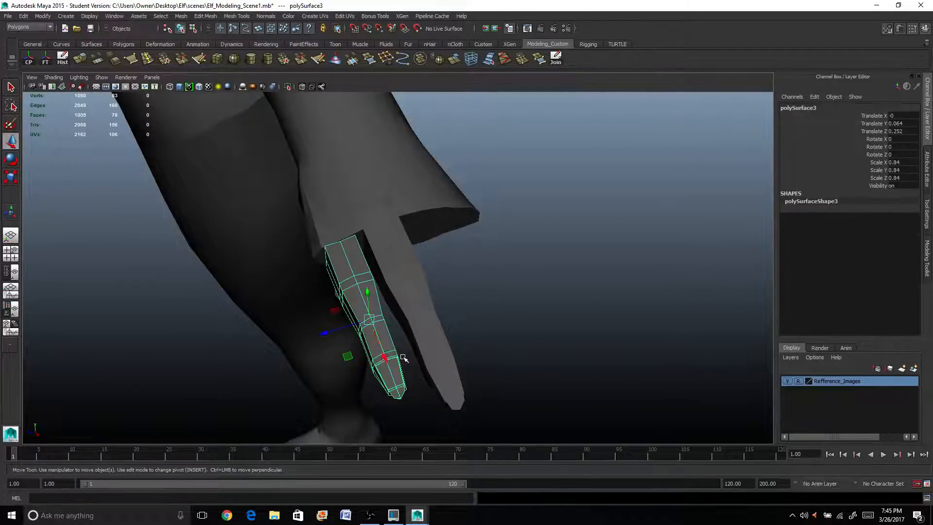
- Place polySurface3 beside the others, duplicate it into polySurface4, and scale that copy
drag(369, 321, 375, 316)
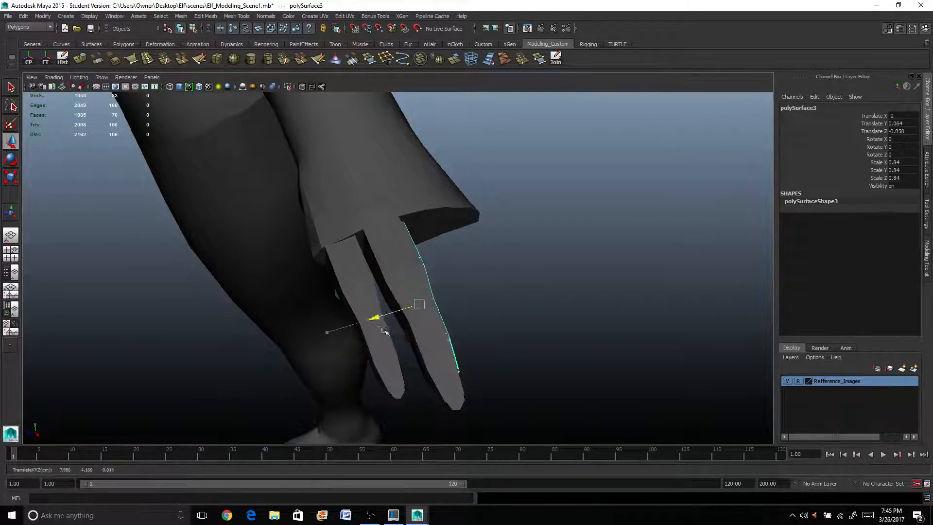
drag(375, 317, 413, 305)
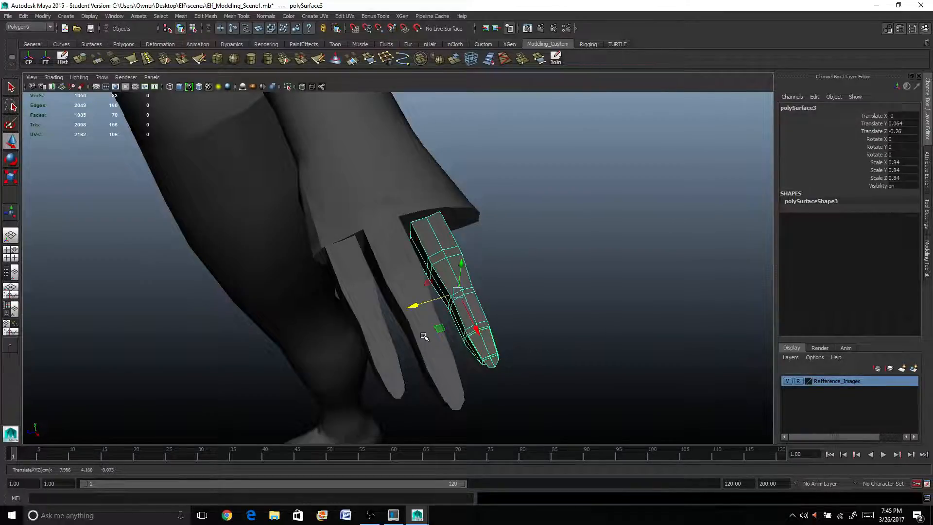
key(r)
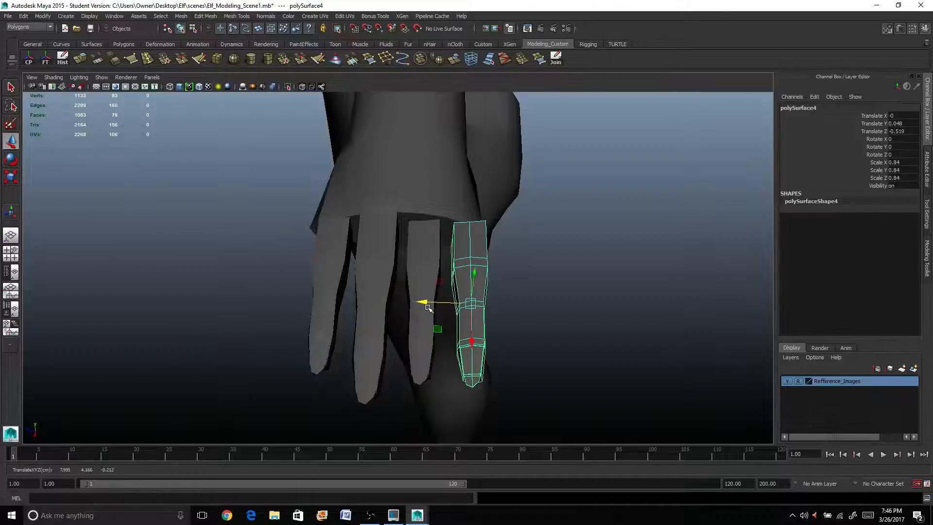
key(r)
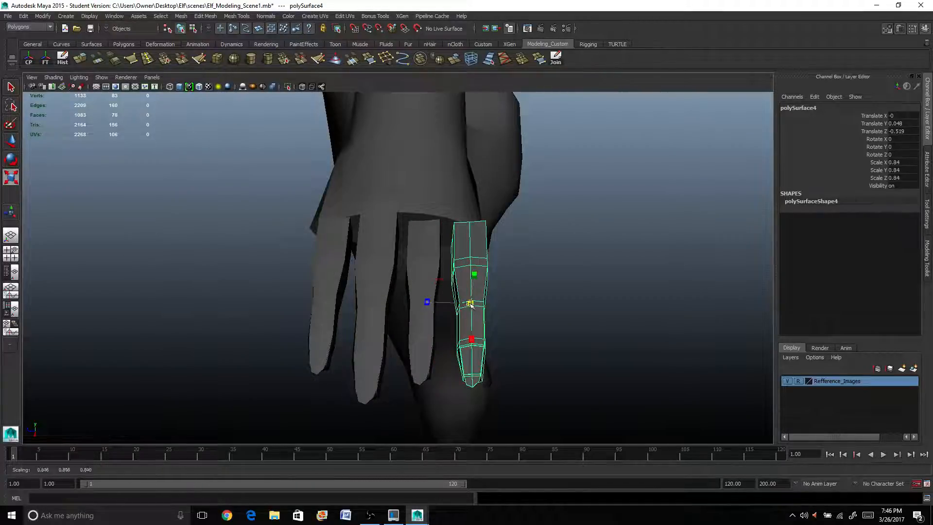